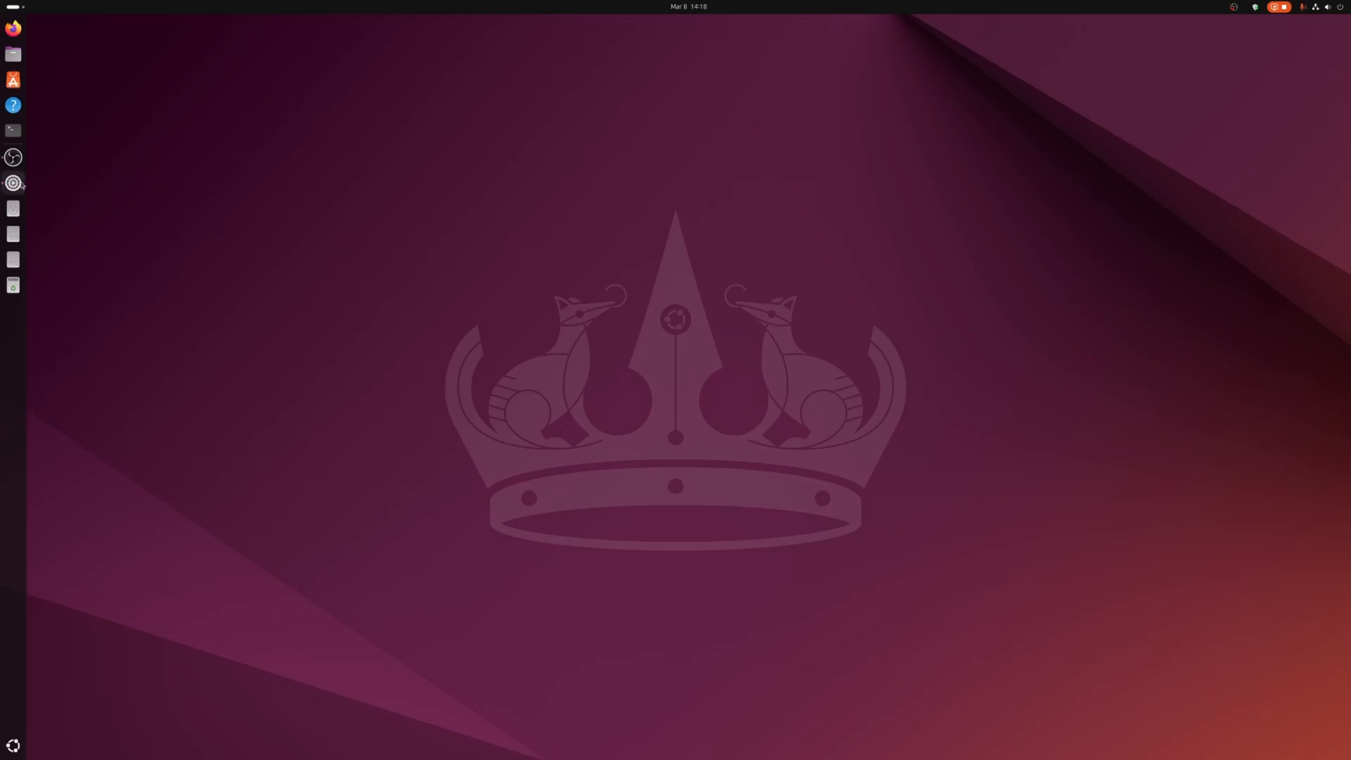
# Check the OS version and graphics card name in the system information settings
pyautogui.click(13, 183)
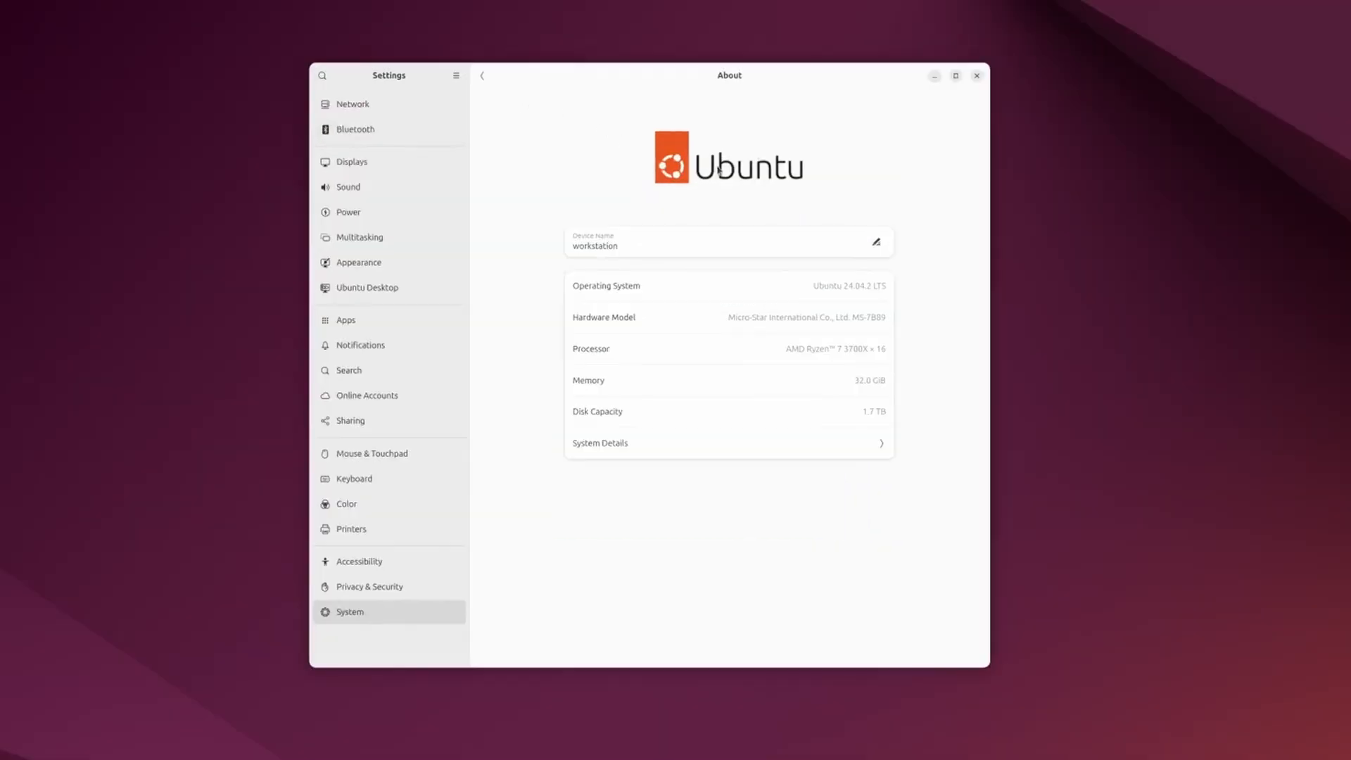
pyautogui.doubleClick(836, 286)
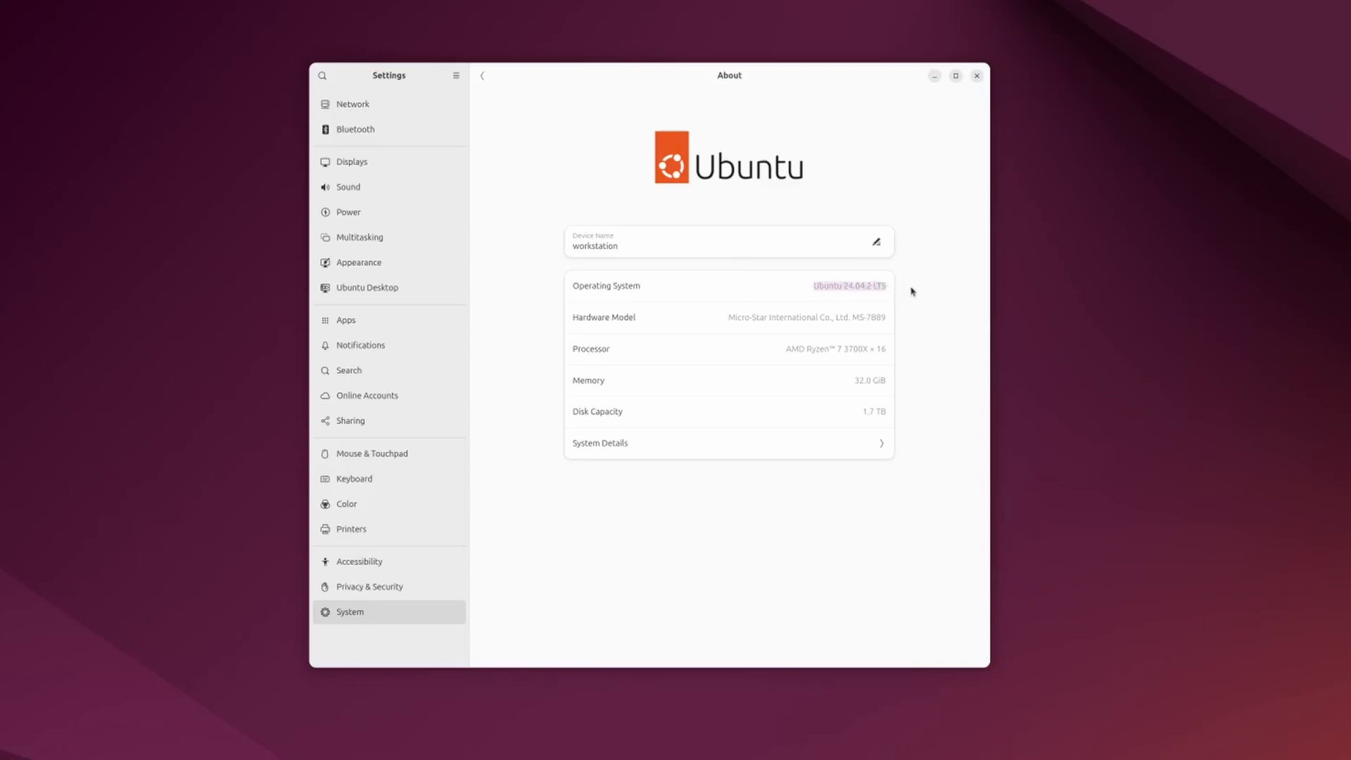
pyautogui.moveTo(658, 457)
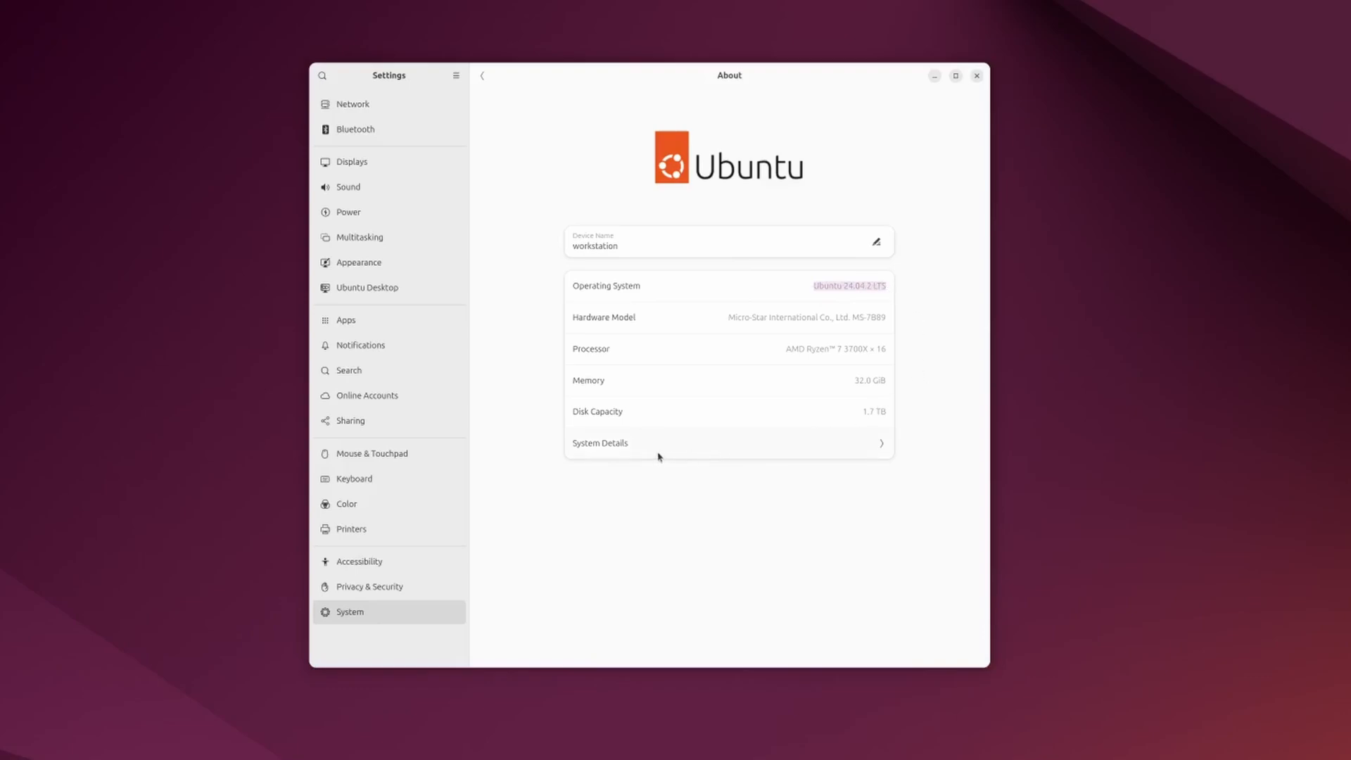
pyautogui.click(600, 444)
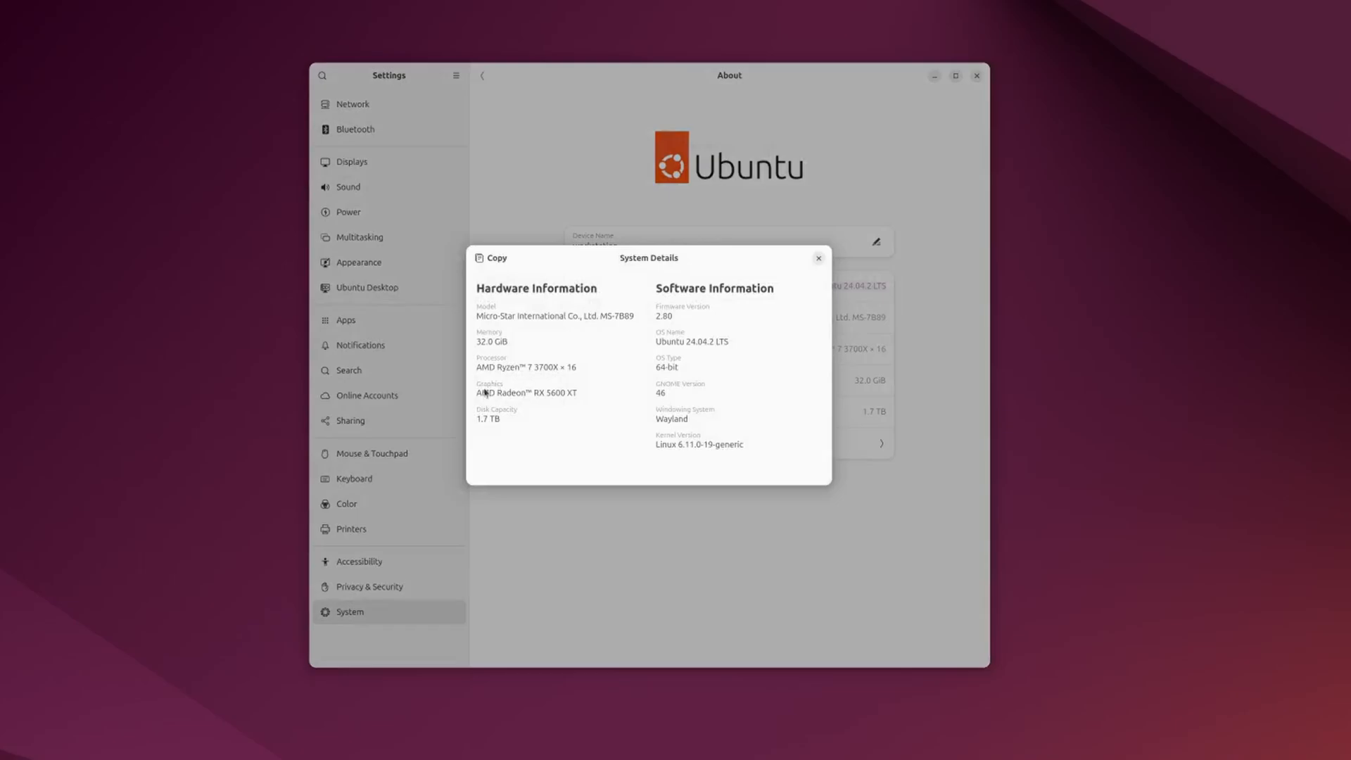
pyautogui.doubleClick(504, 392)
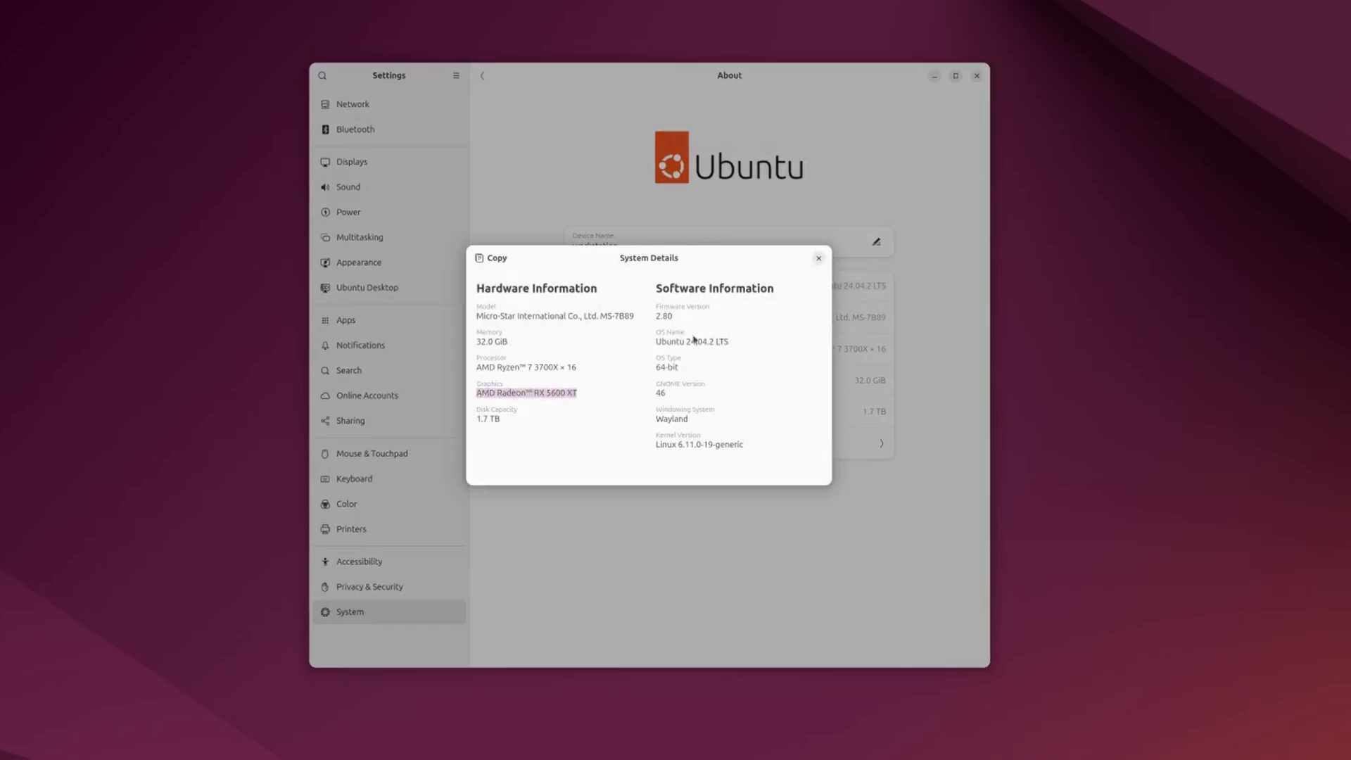
pyautogui.click(816, 258)
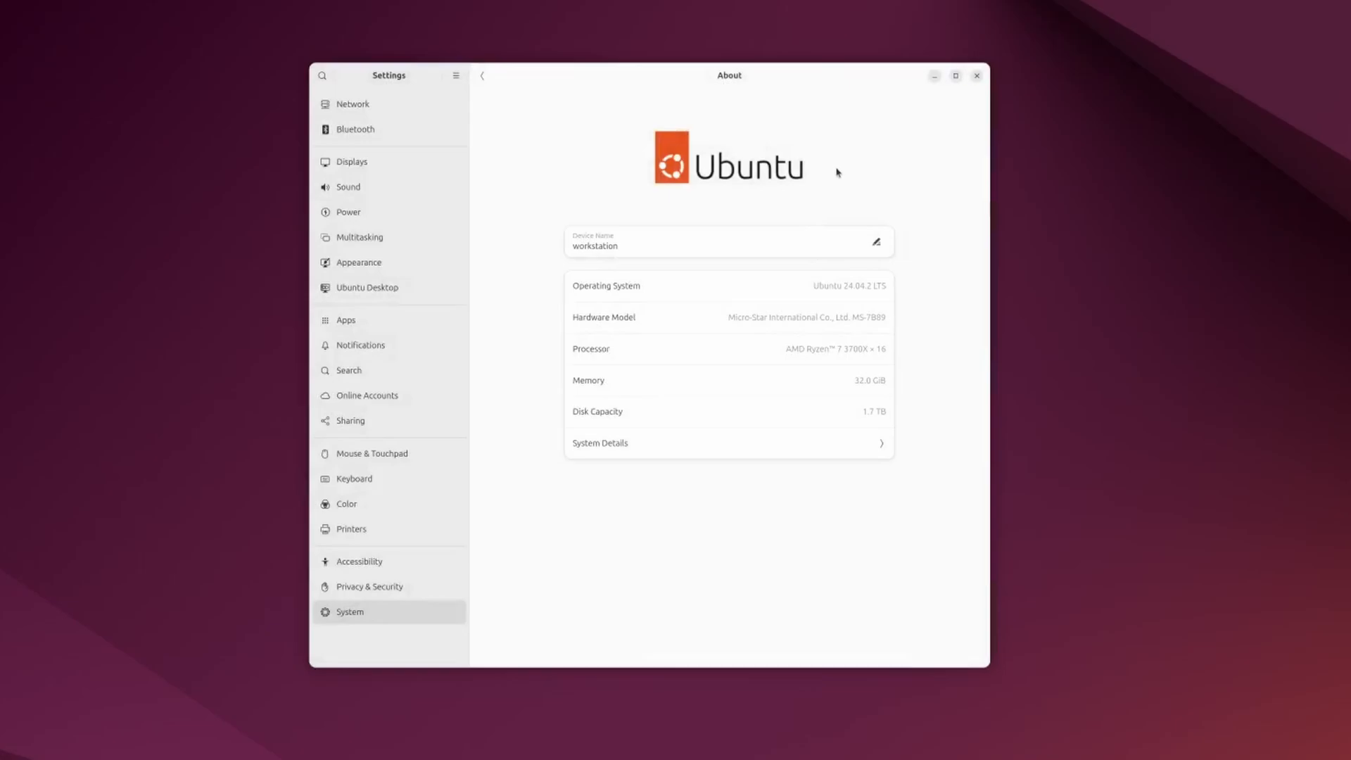
pyautogui.click(599, 443)
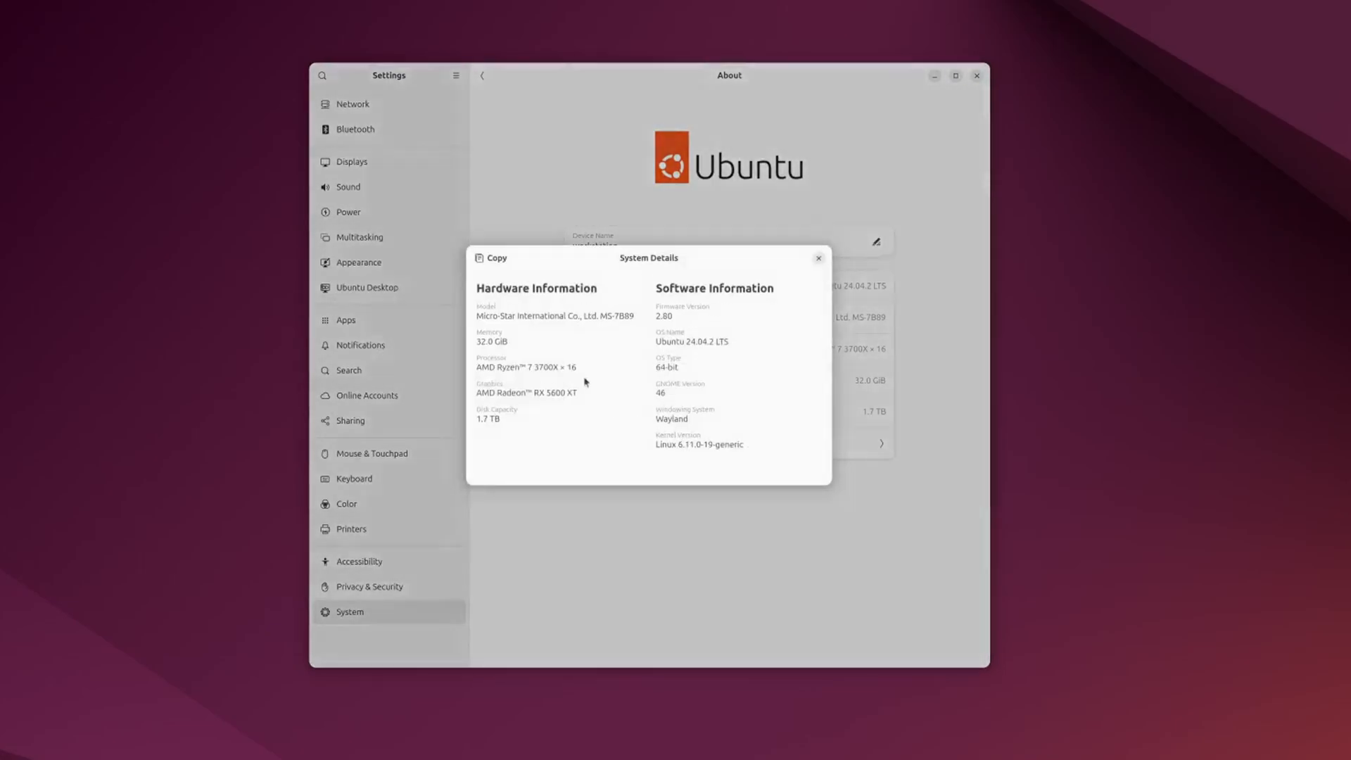
pyautogui.click(816, 258)
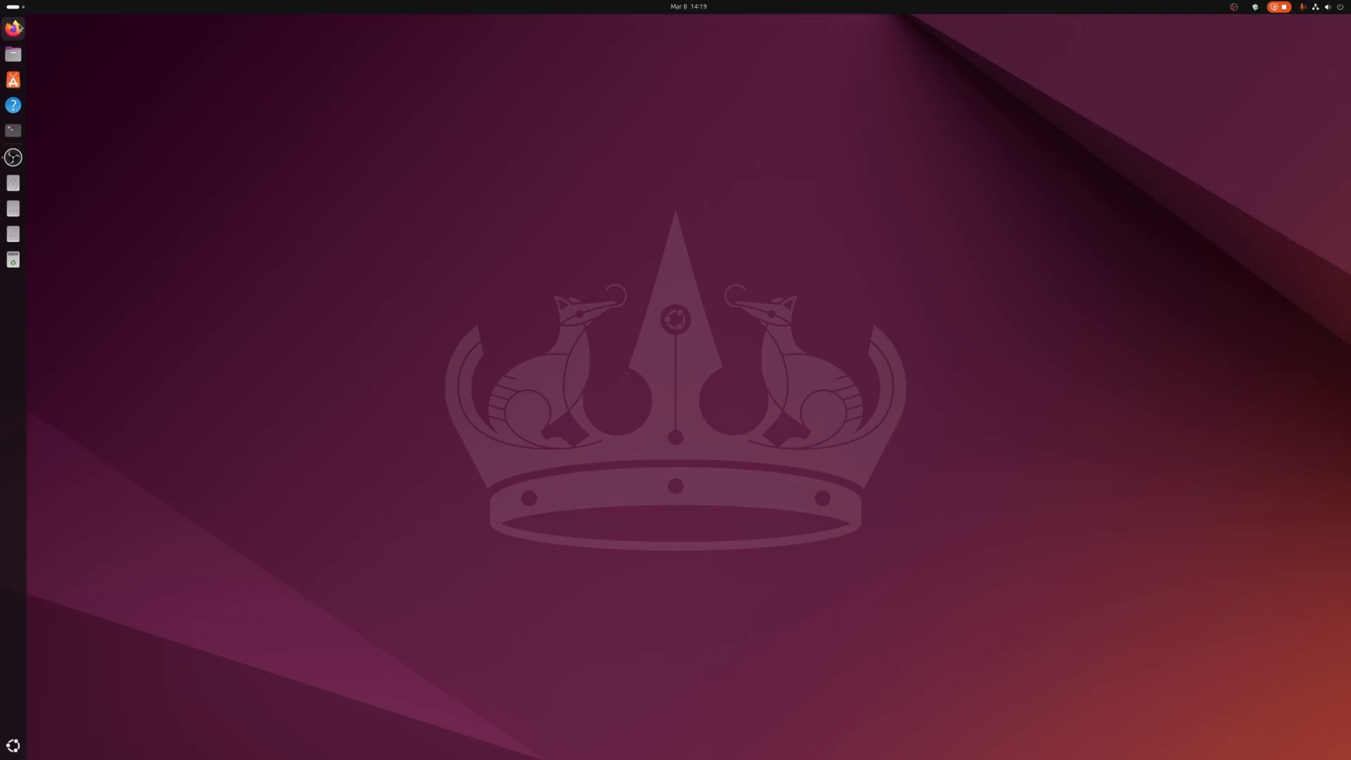
# Launch Firefox and search Google for 'amd linux driver'
pyautogui.click(12, 28)
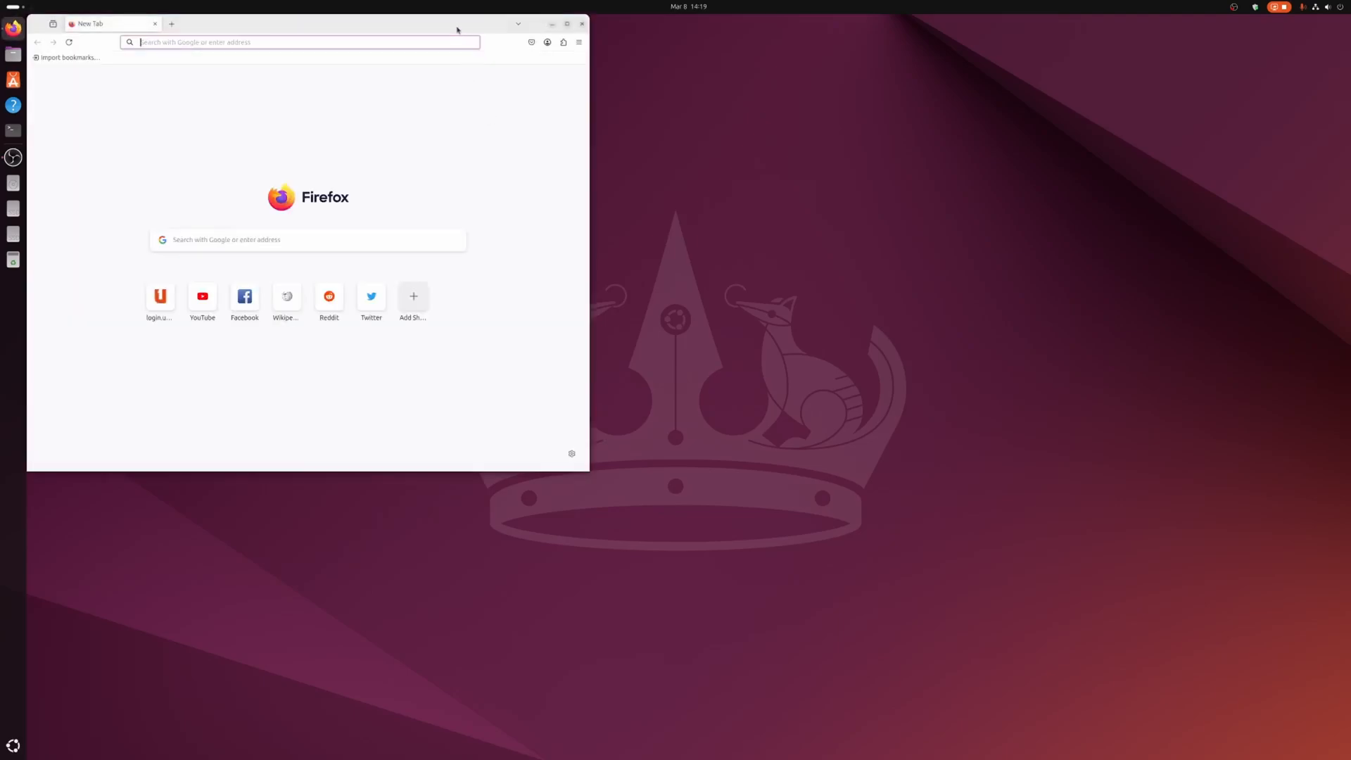
pyautogui.moveTo(456, 24); pyautogui.dragTo(660, 93)
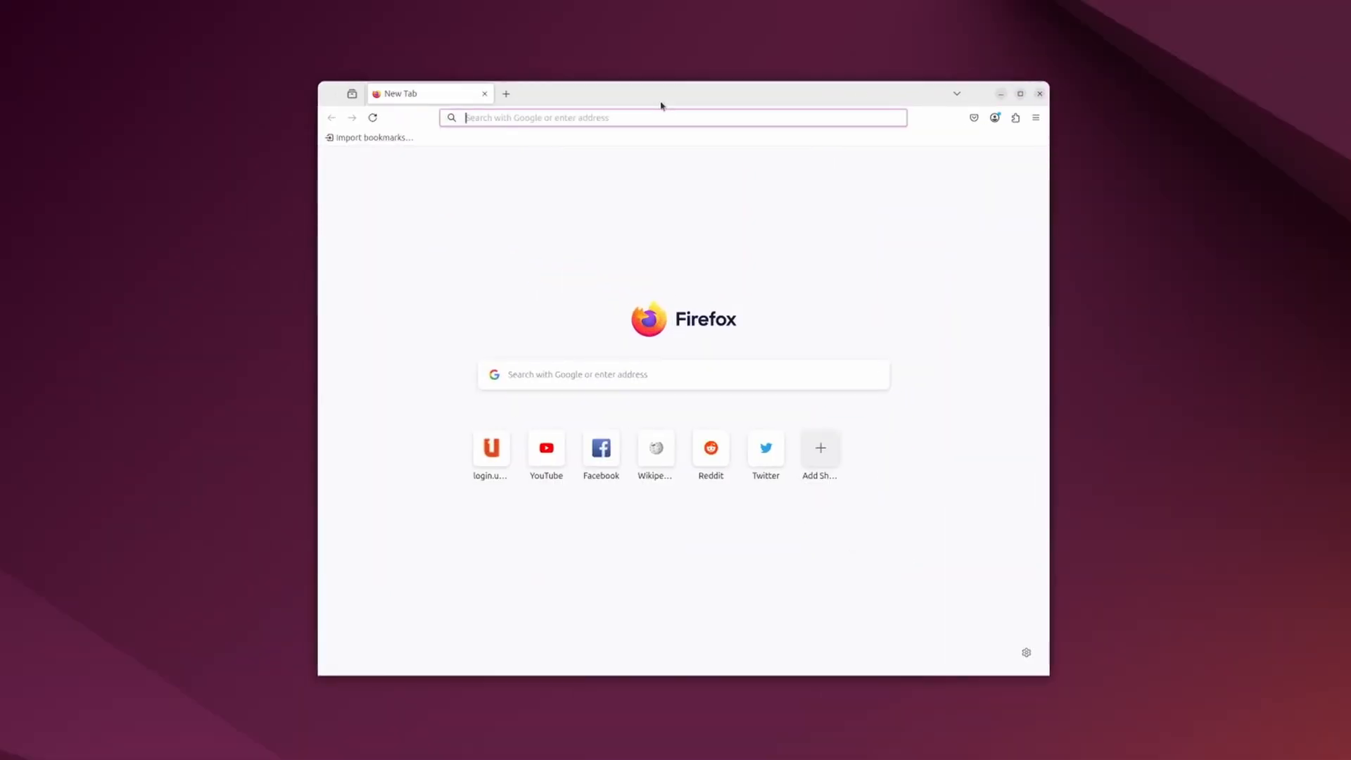
pyautogui.write('amd linux')
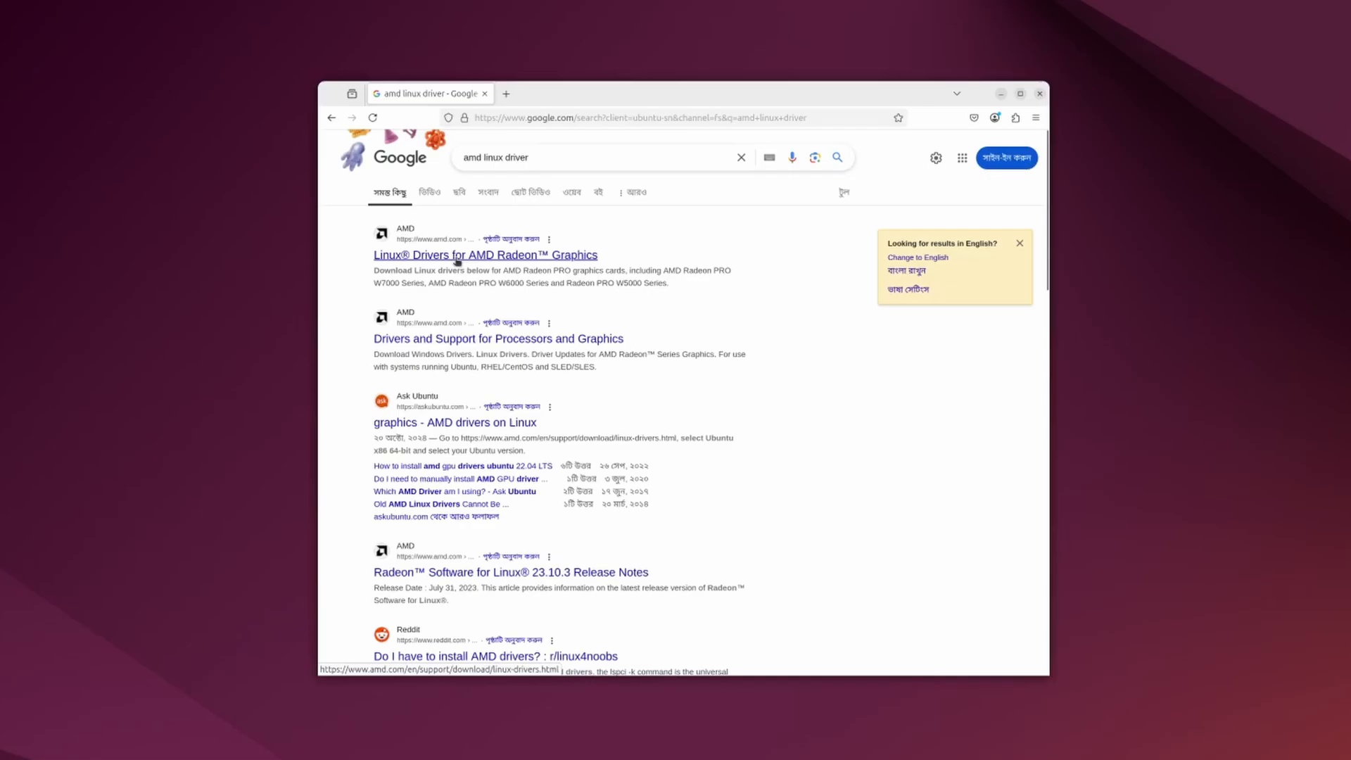
# On AMD's Linux drivers page, expand Ubuntu x86 64-Bit and locate the 24.04.2 HWE with ROCm 6.3.4 entry
pyautogui.click(484, 255)
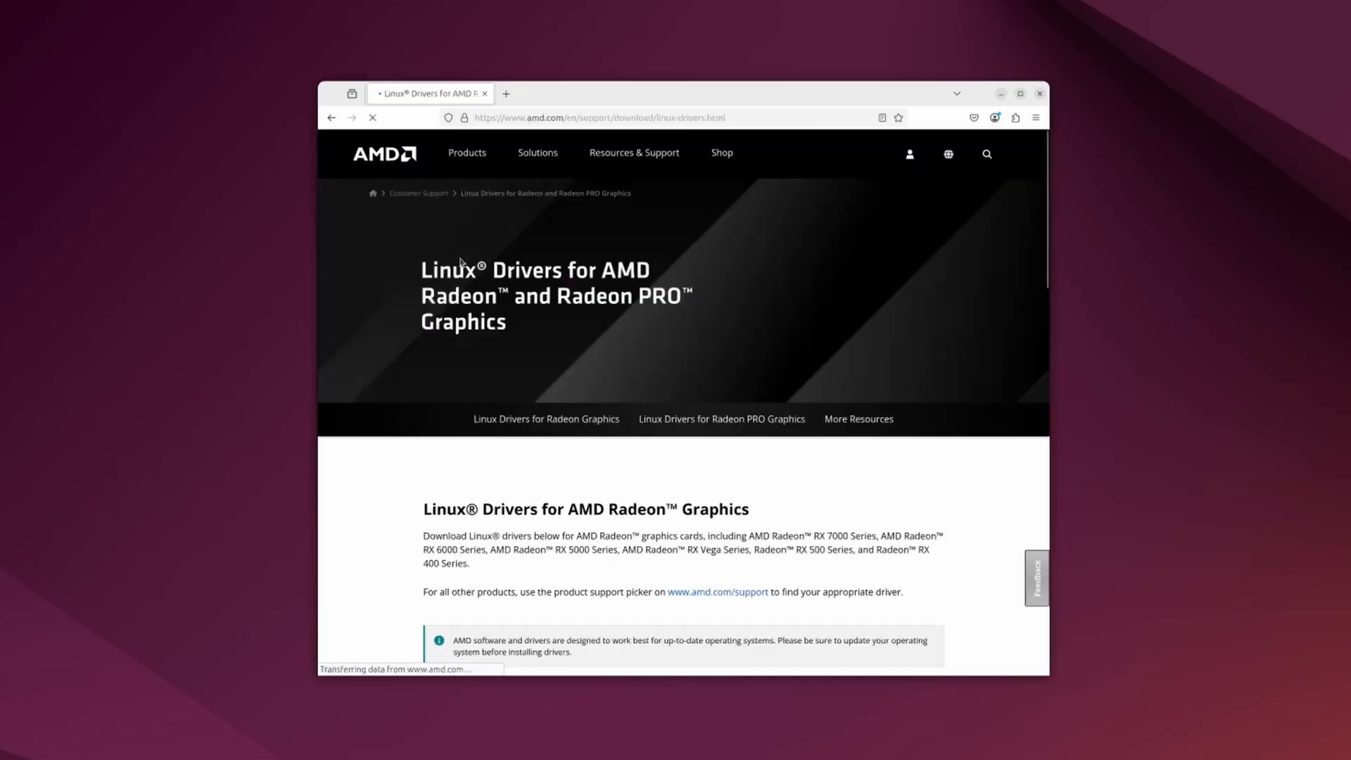
pyautogui.scroll(-3)
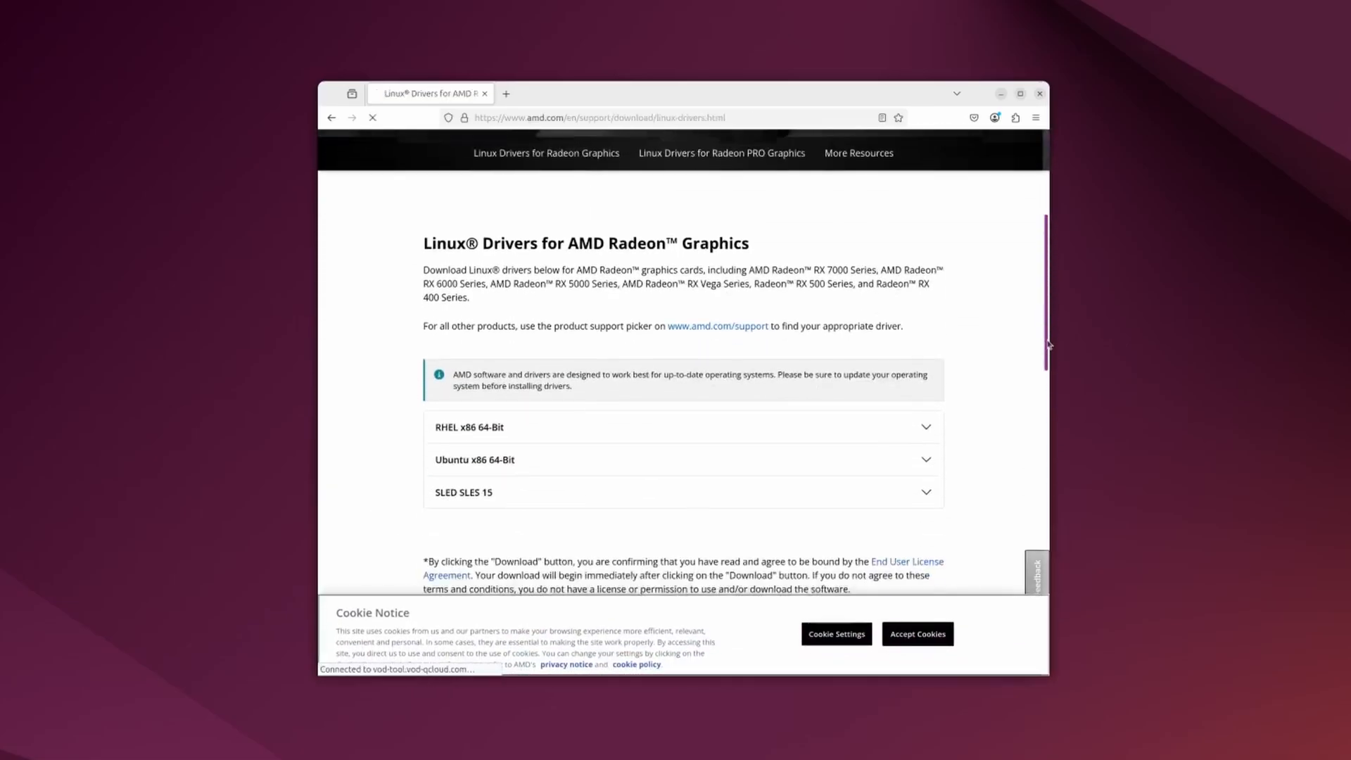
pyautogui.scroll(-3)
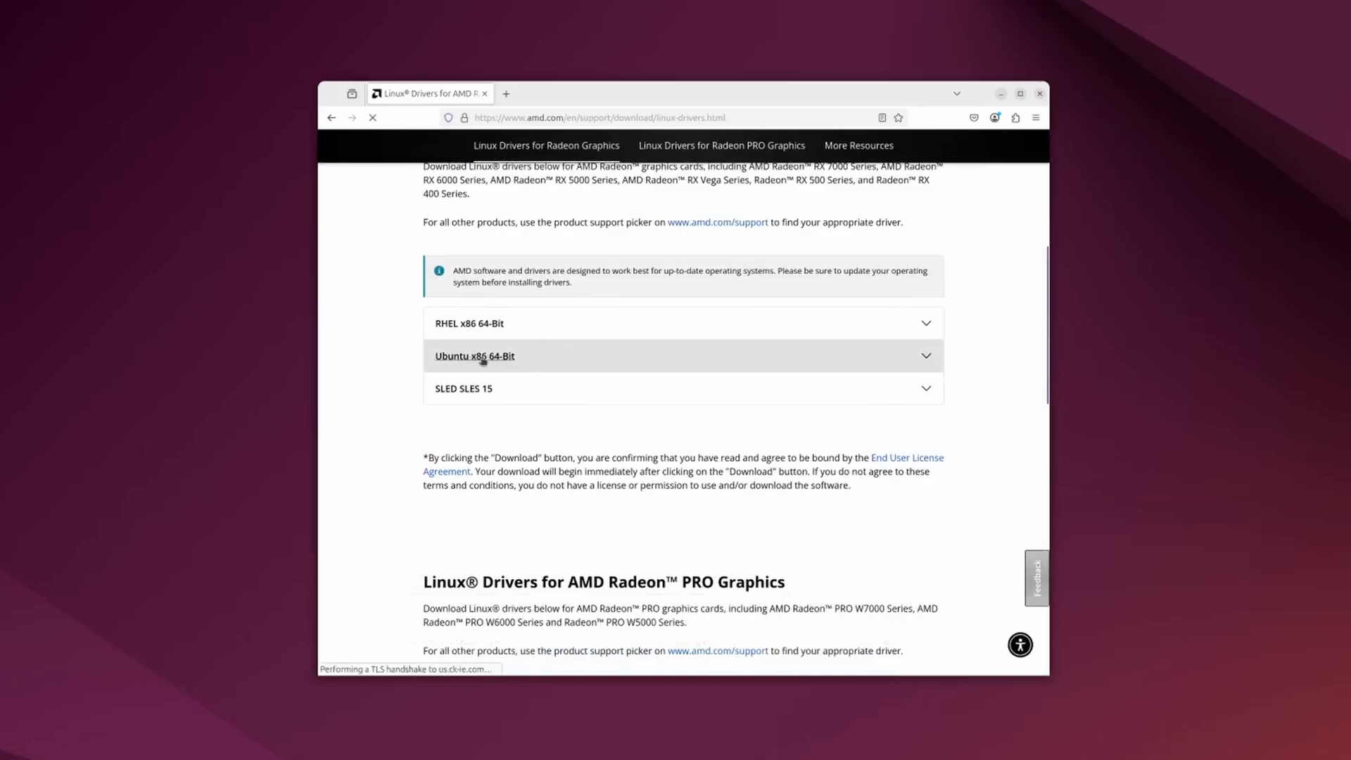
pyautogui.click(682, 356)
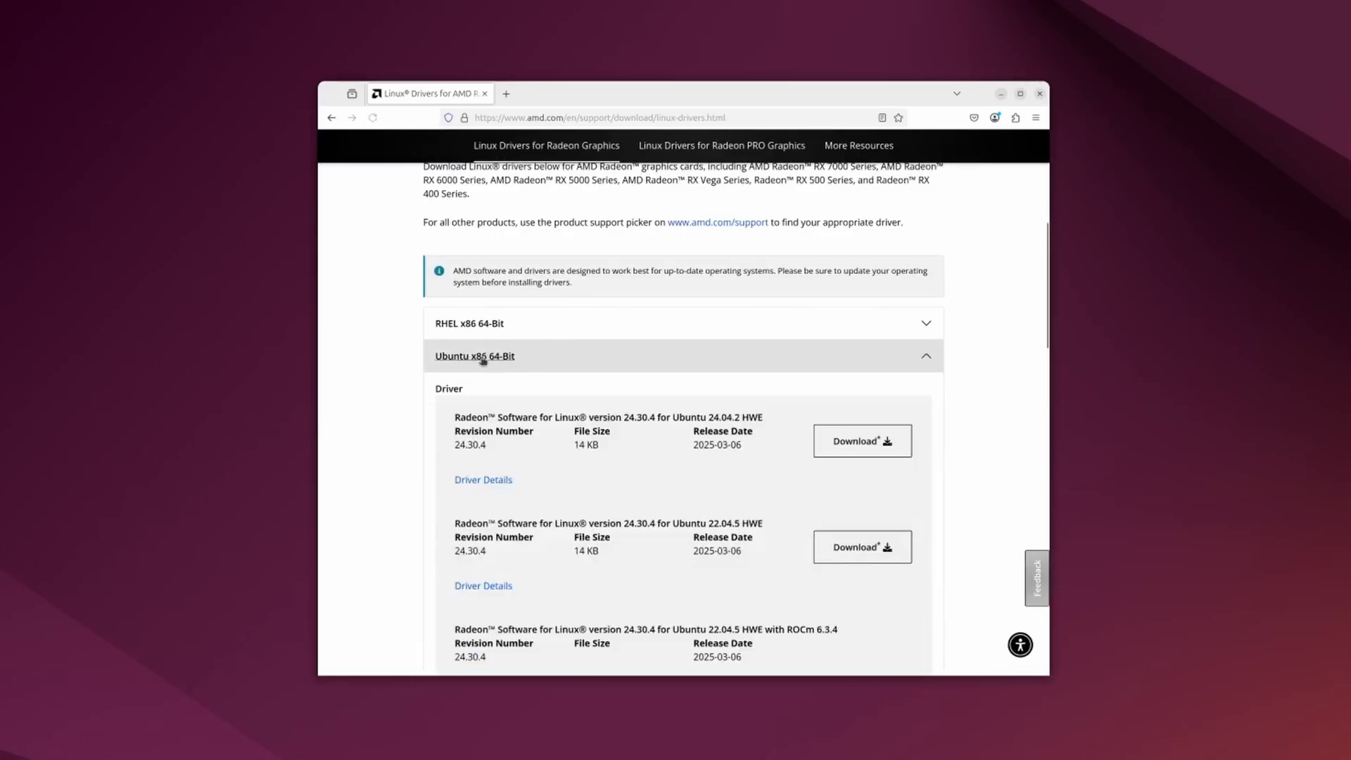
pyautogui.scroll(-3)
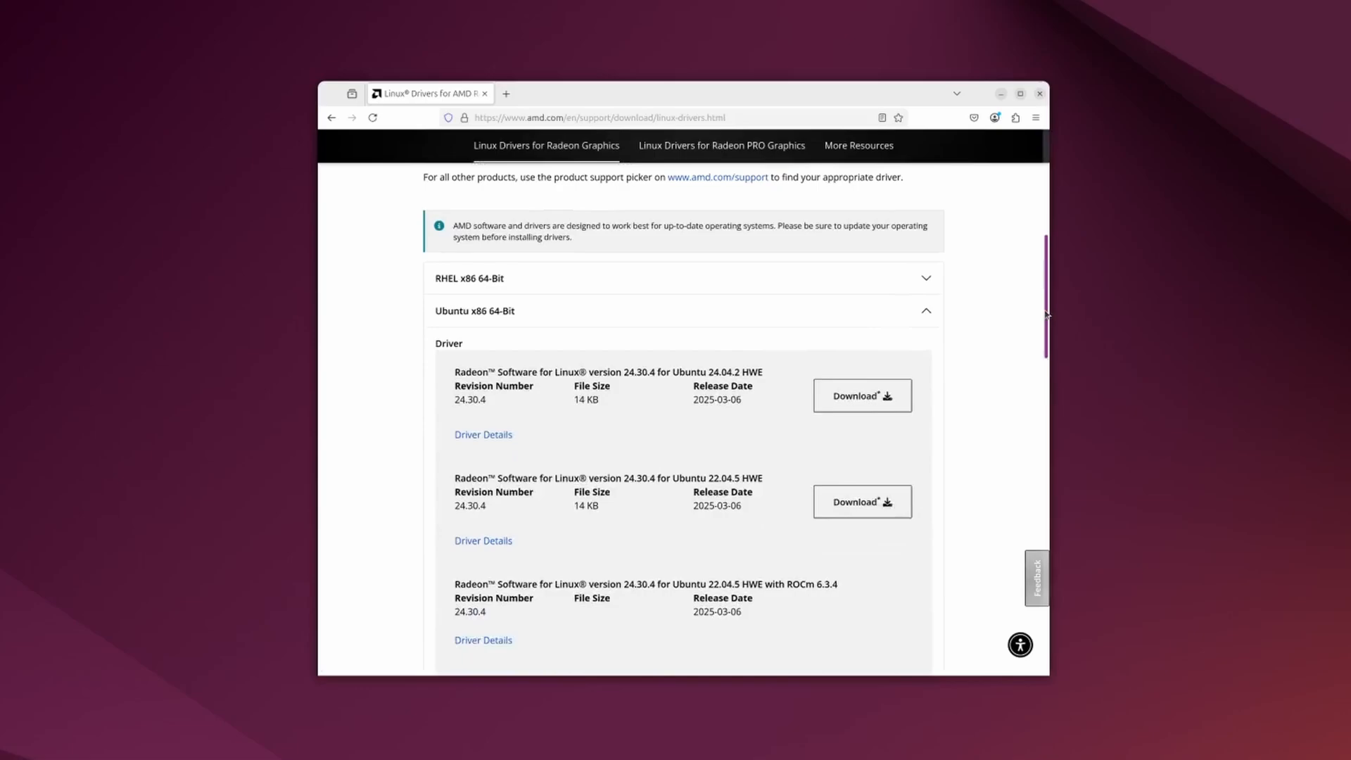
pyautogui.scroll(-3)
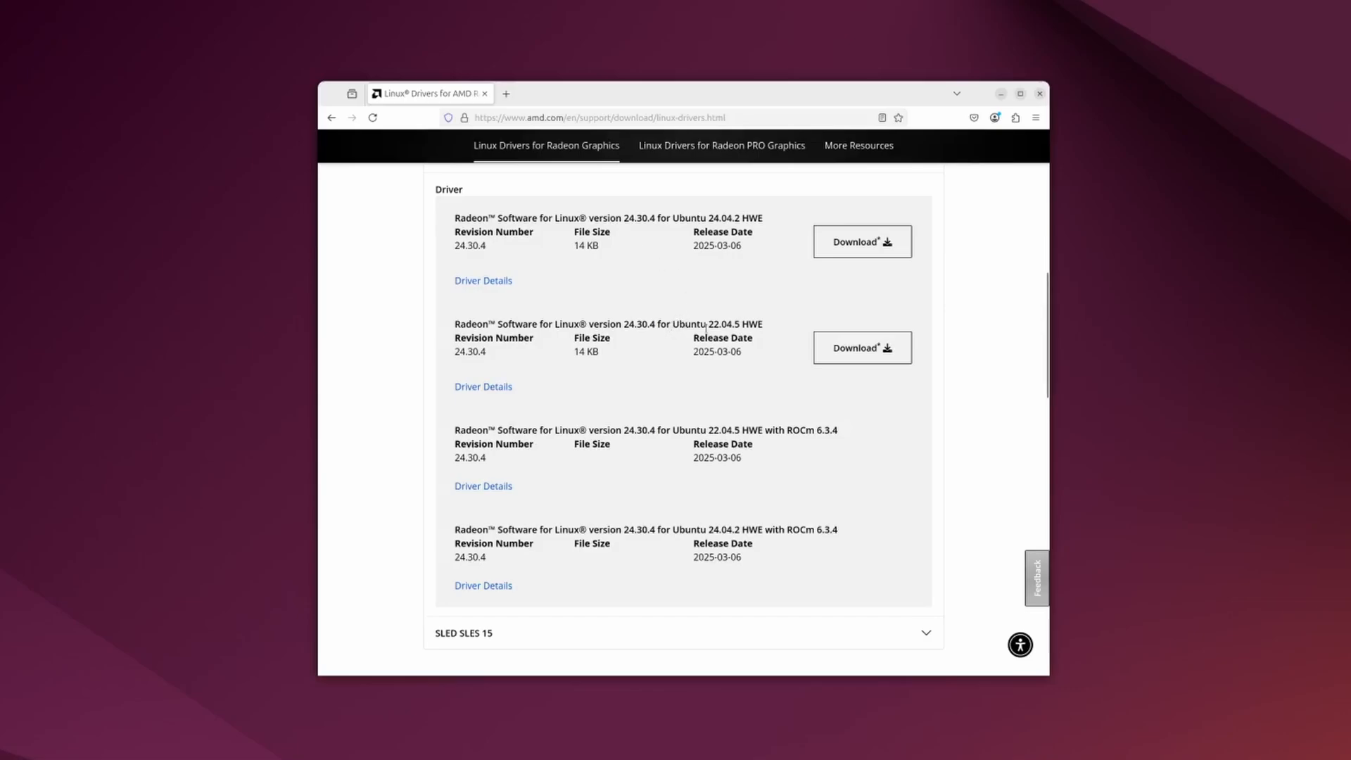
pyautogui.moveTo(728, 277)
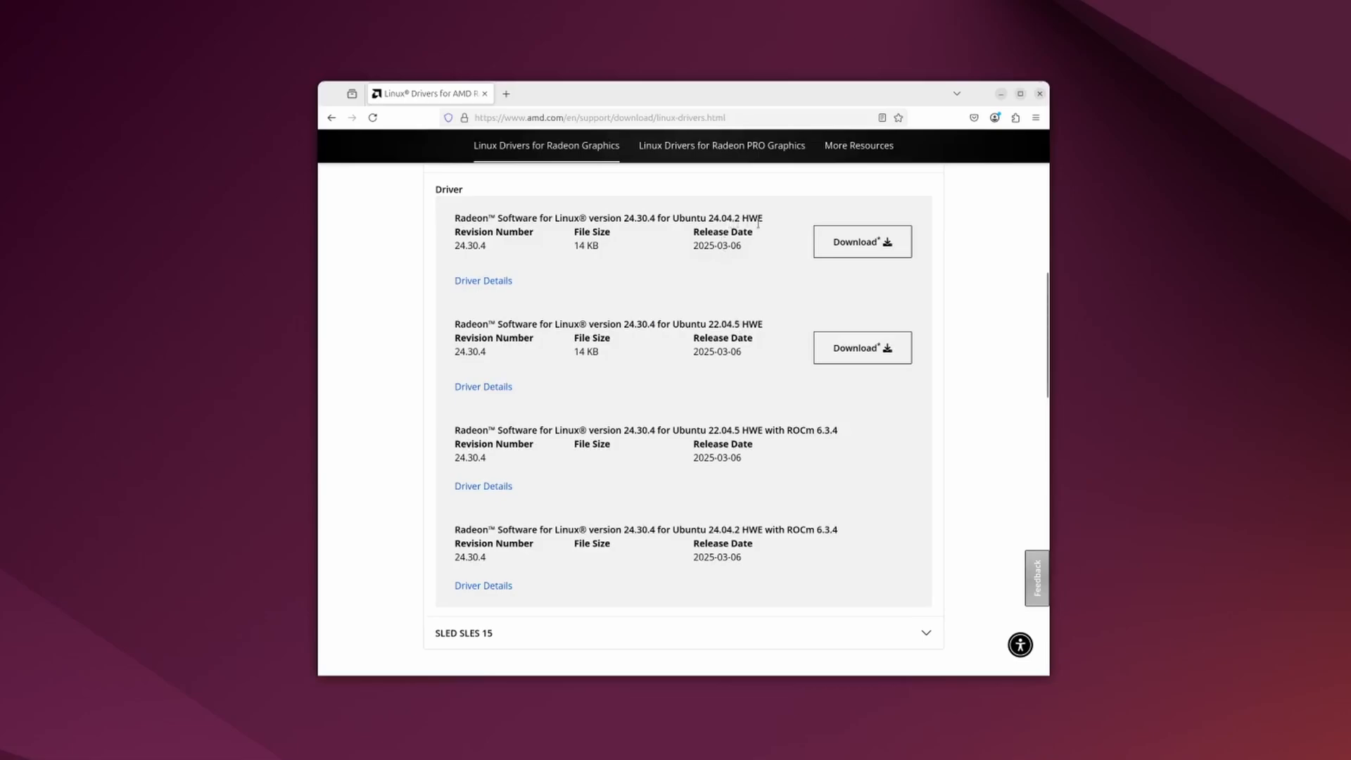
pyautogui.moveTo(754, 441)
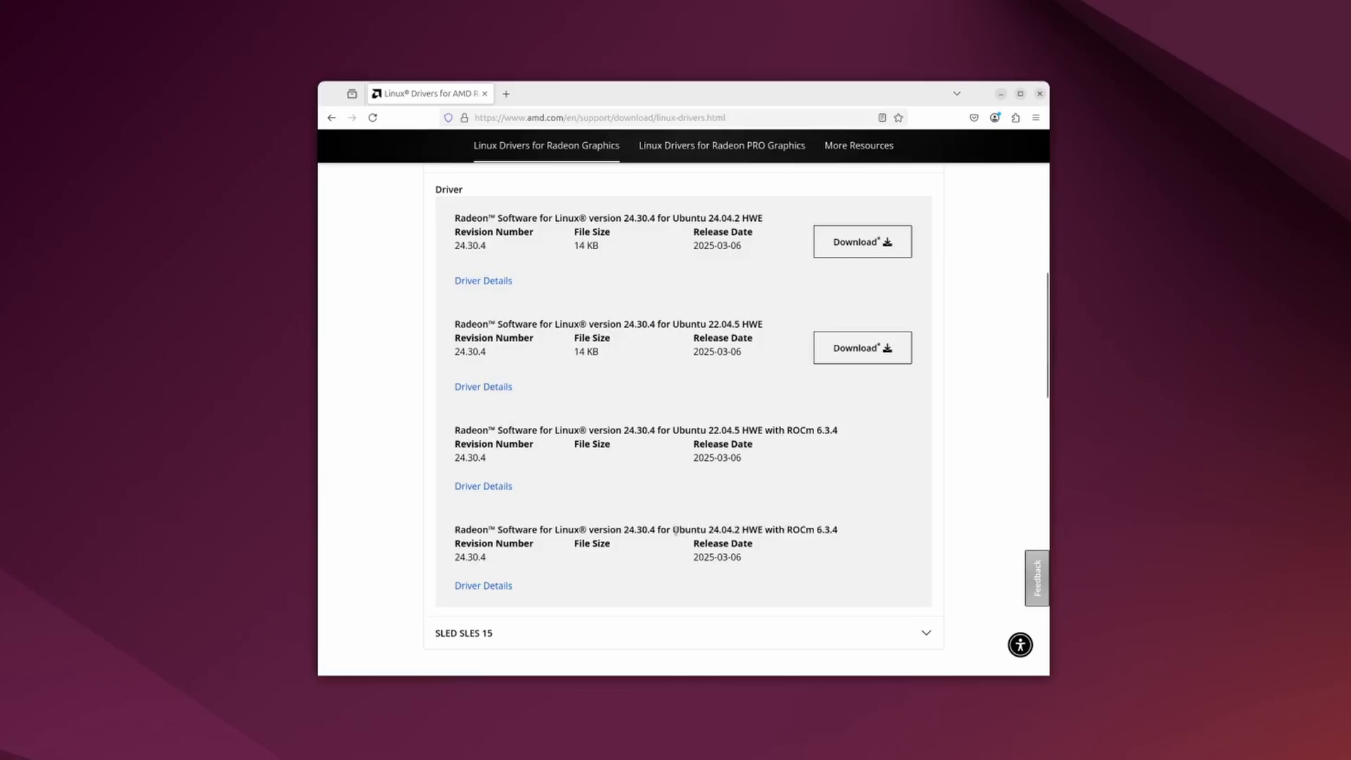
pyautogui.doubleClick(704, 529)
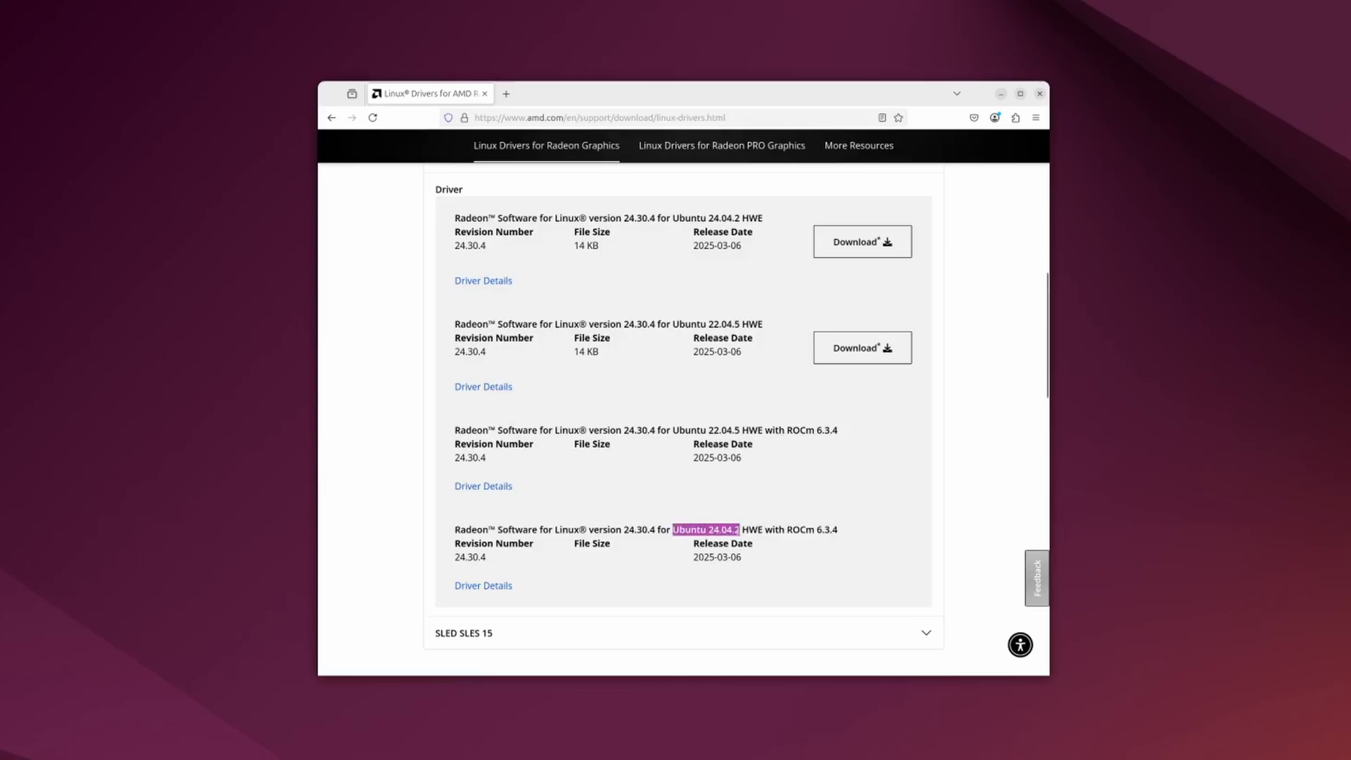
pyautogui.moveTo(616, 555)
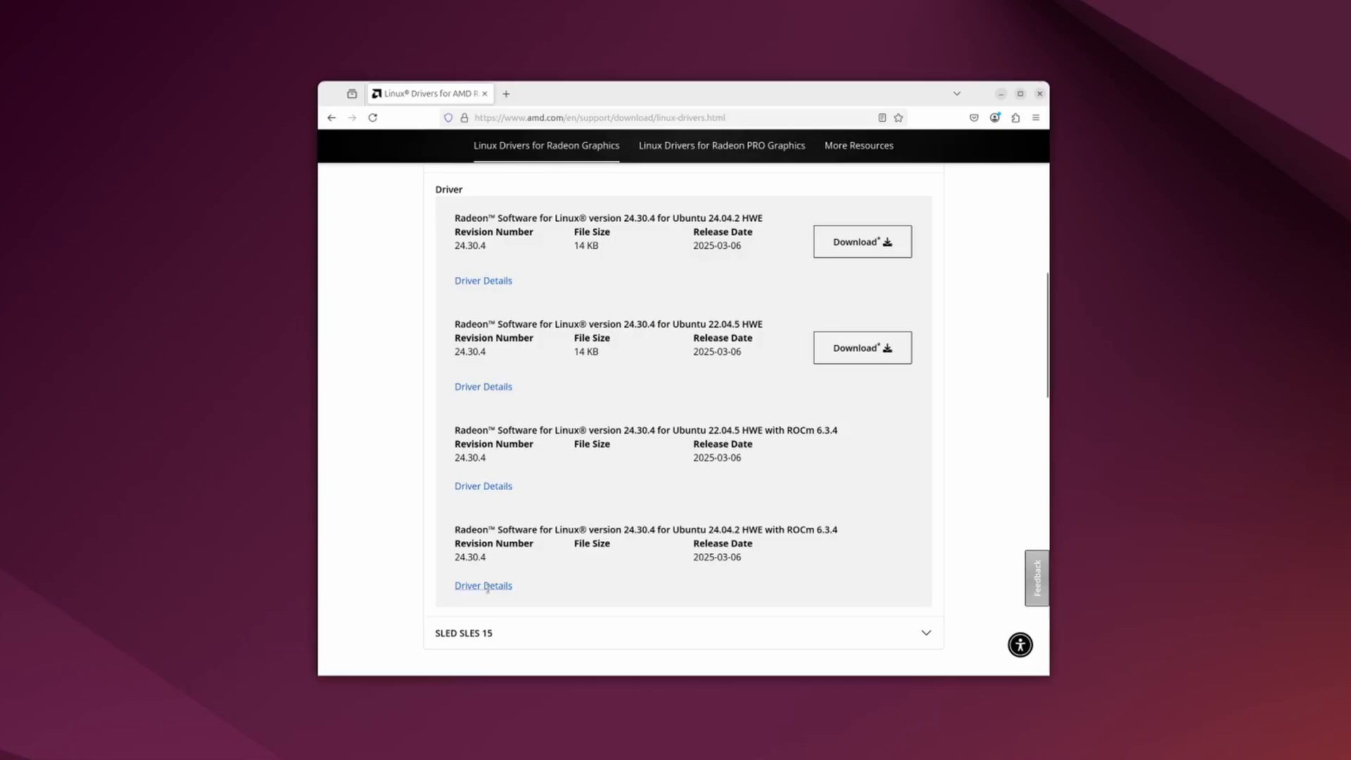
# Show Driver Details for the Ubuntu 24.04.2 ROCm 6.3.4 entry and select its install commands
pyautogui.click(483, 585)
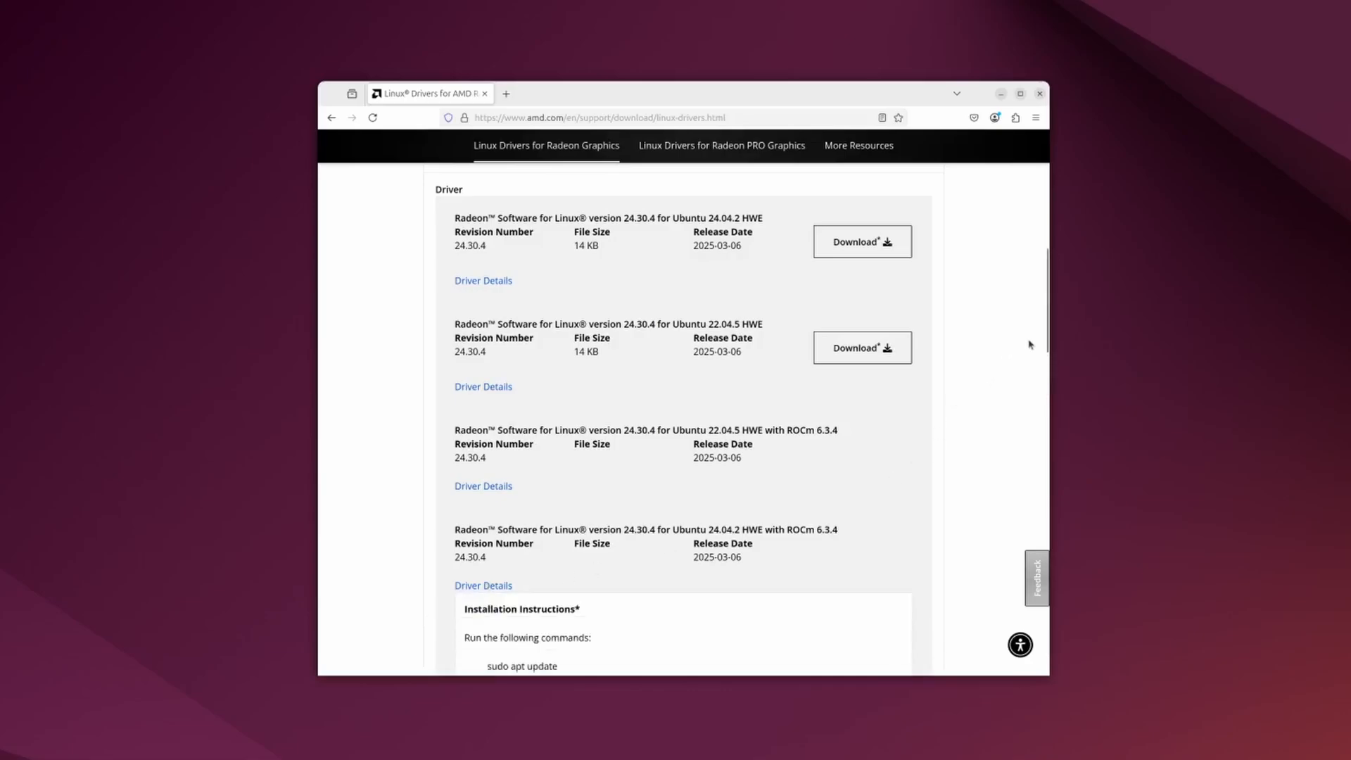
pyautogui.scroll(-3)
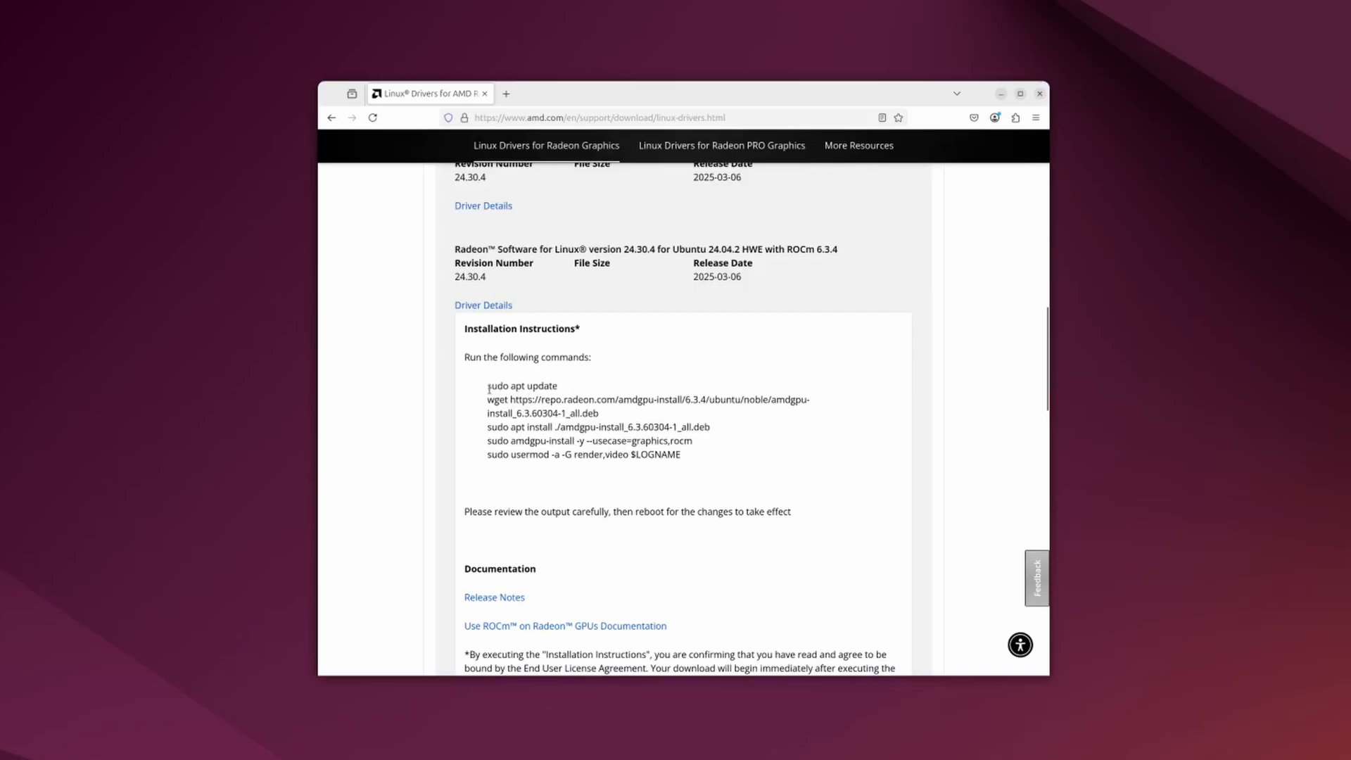
pyautogui.moveTo(487, 386); pyautogui.dragTo(682, 455)
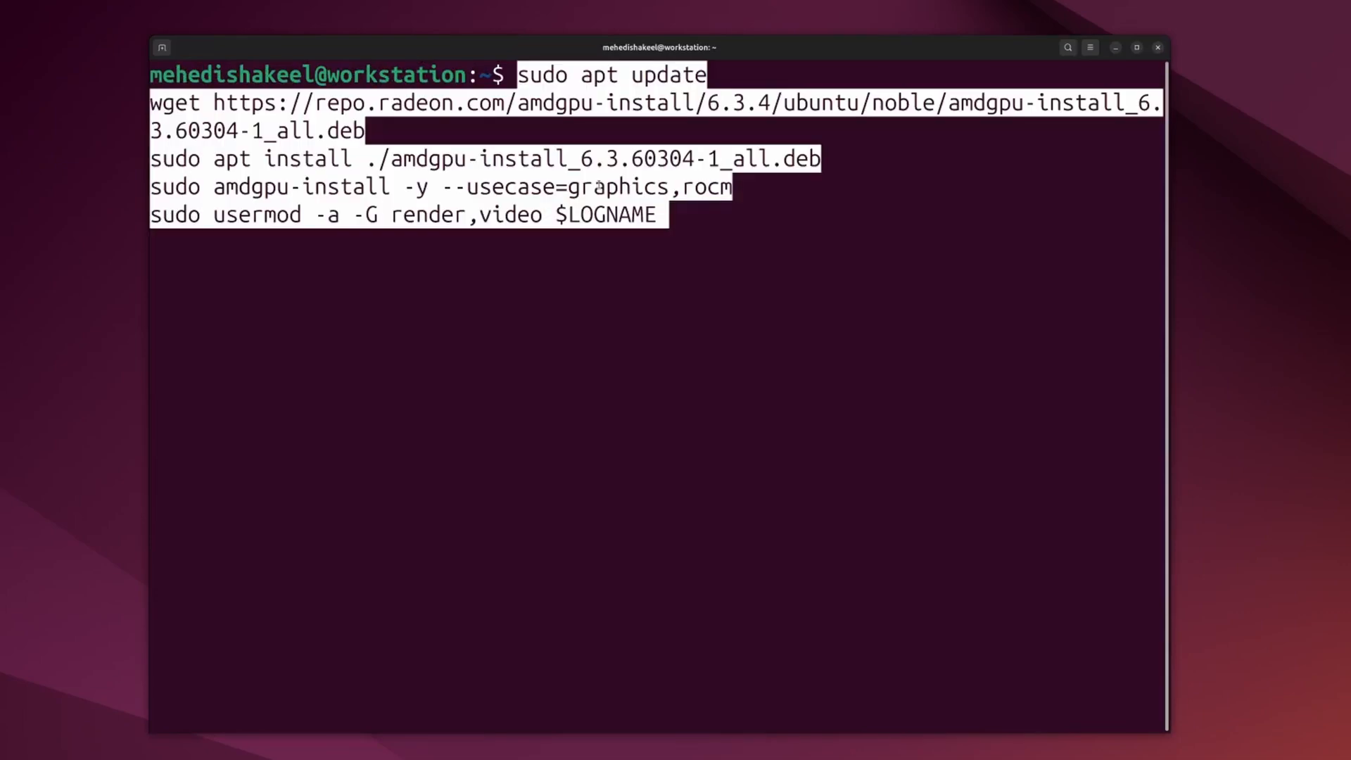
# Run the pasted amdgpu/ROCm 6.3.4 install commands with the sudo password
pyautogui.press('Return')
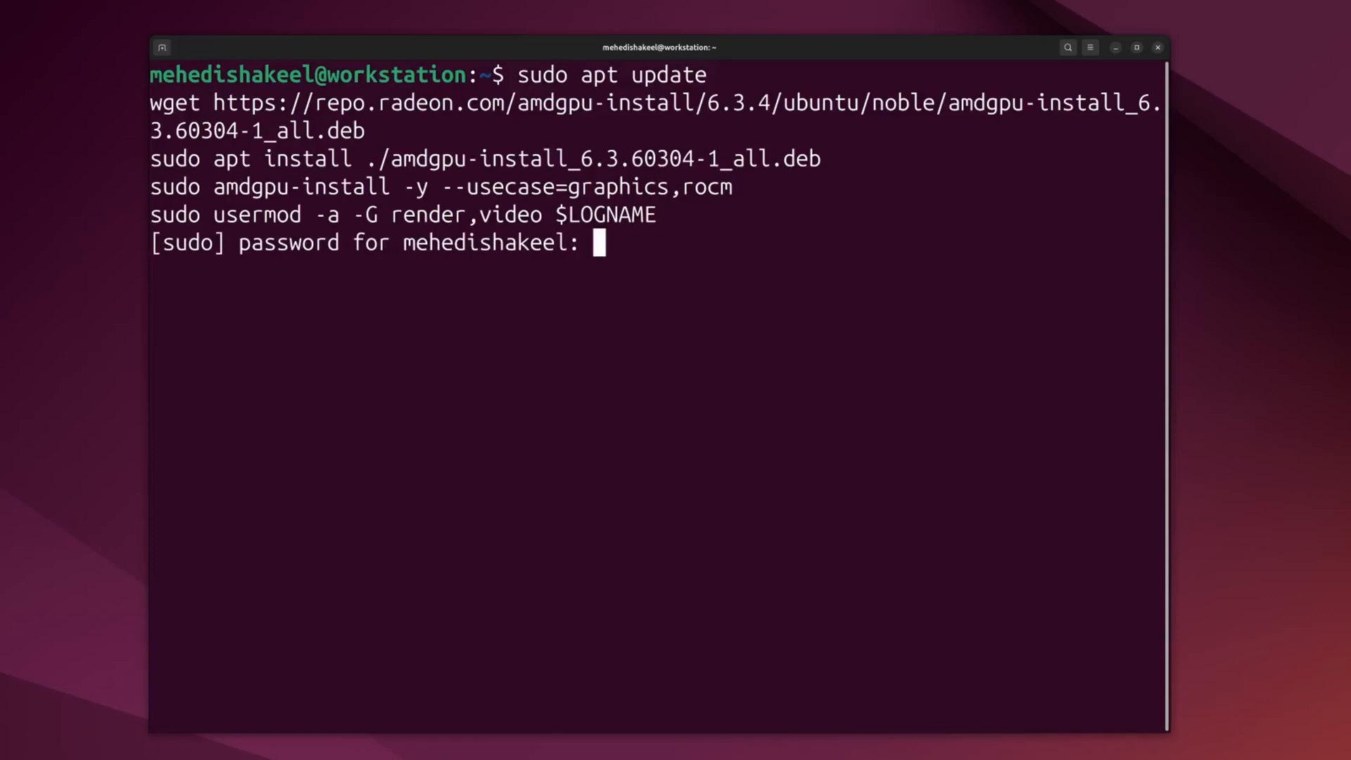
pyautogui.press('Return')
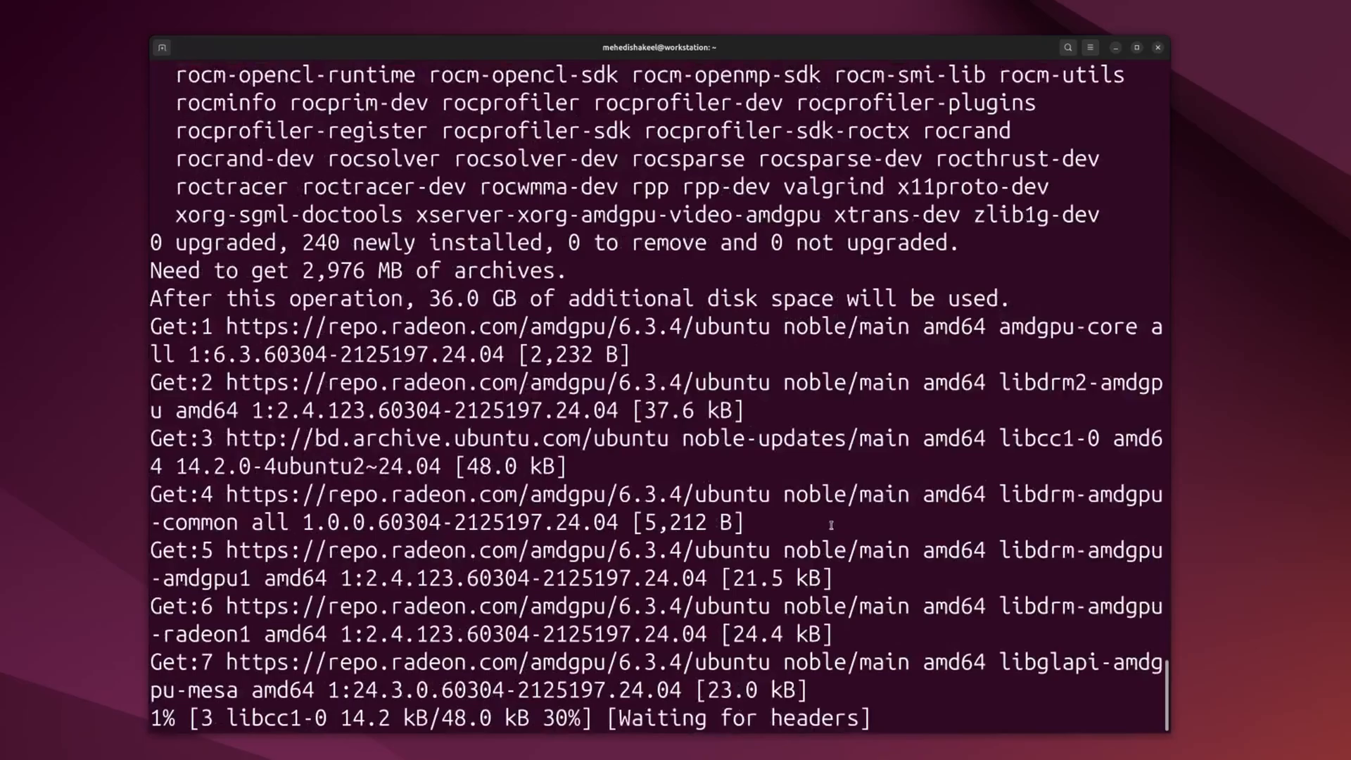
pyautogui.scroll(-3)
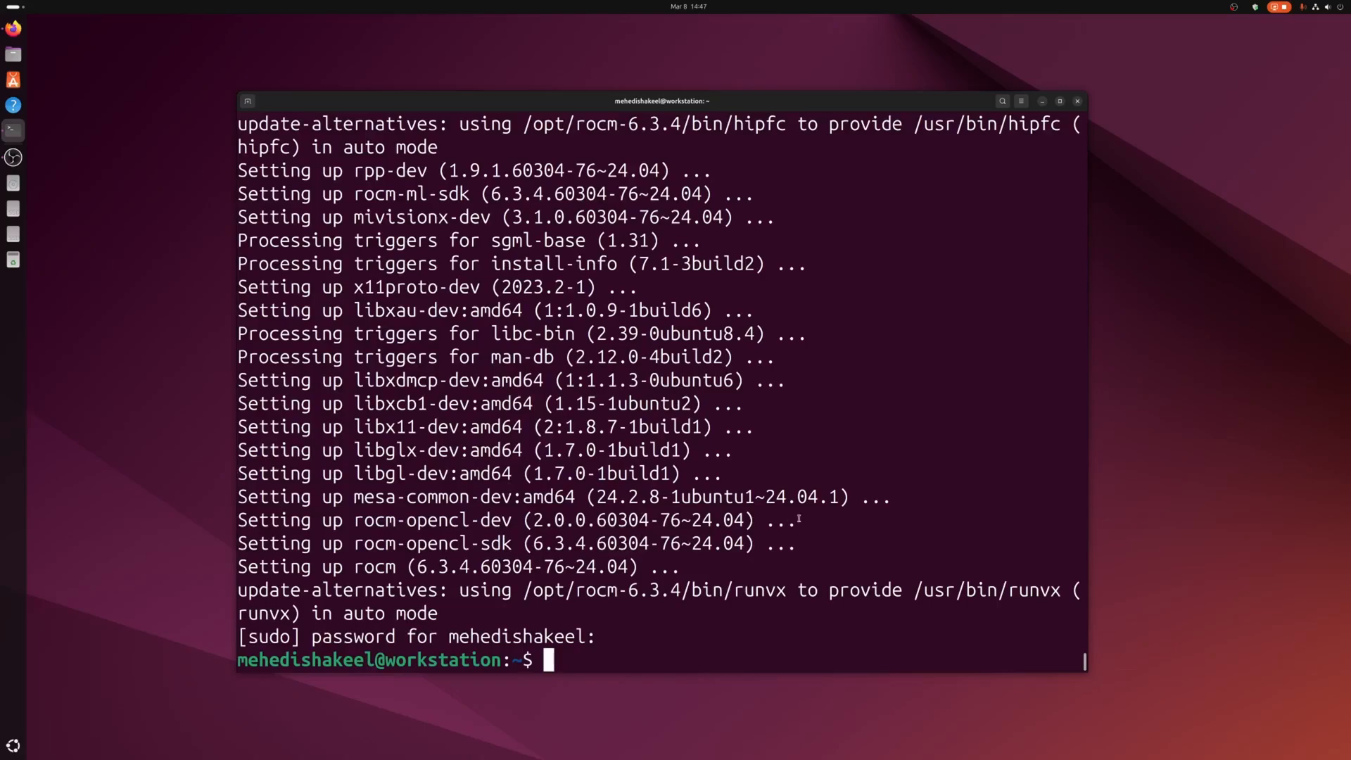
pyautogui.moveTo(829, 521)
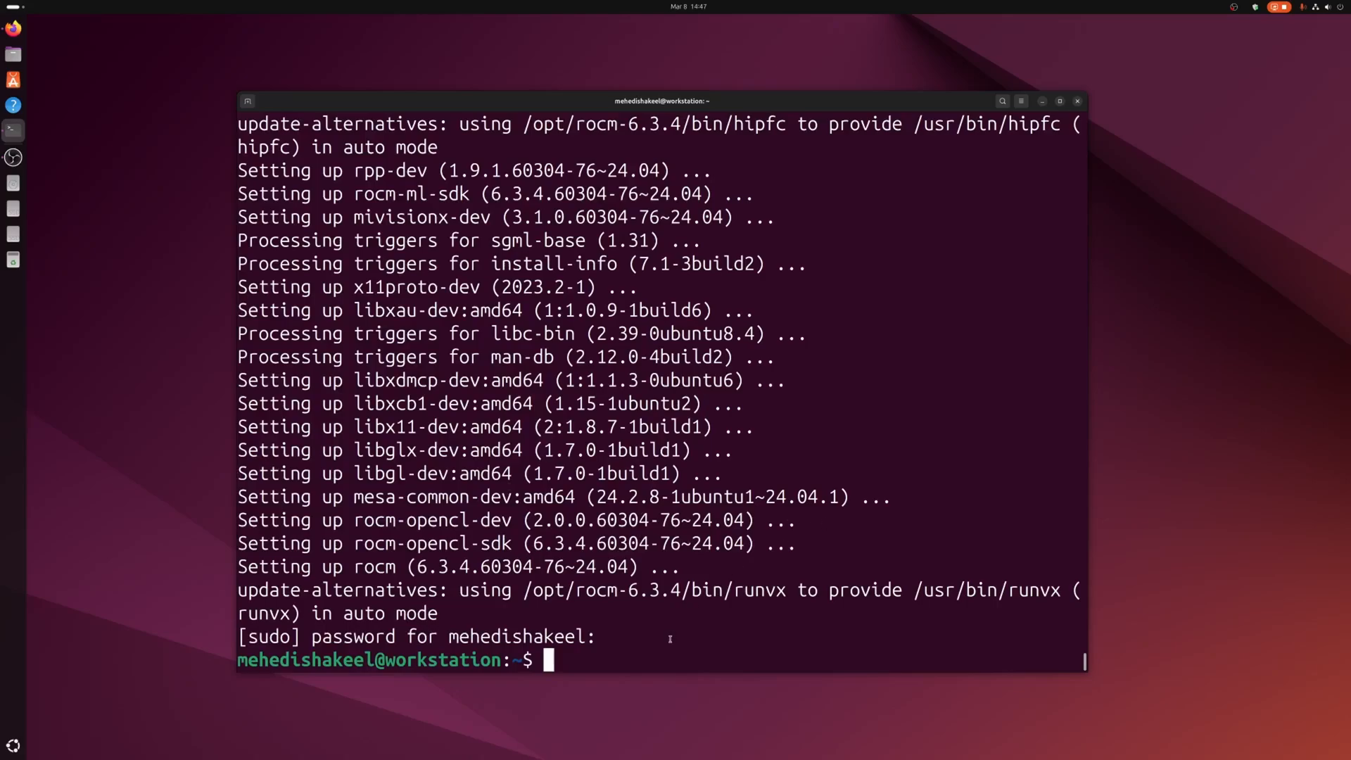
# Install clinfo with 'sudo apt install clinfo', then close the terminal
pyautogui.write('sudo apt install clinfo')
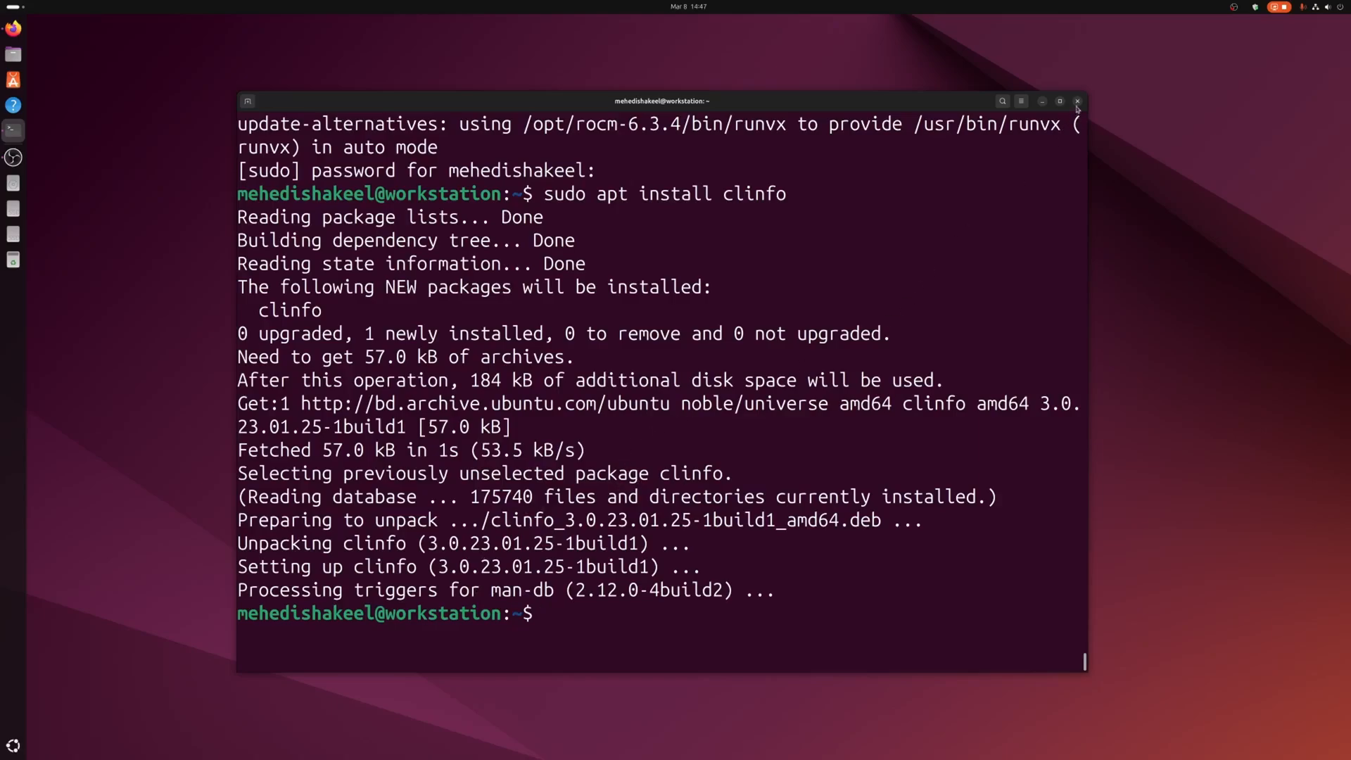
pyautogui.click(1077, 102)
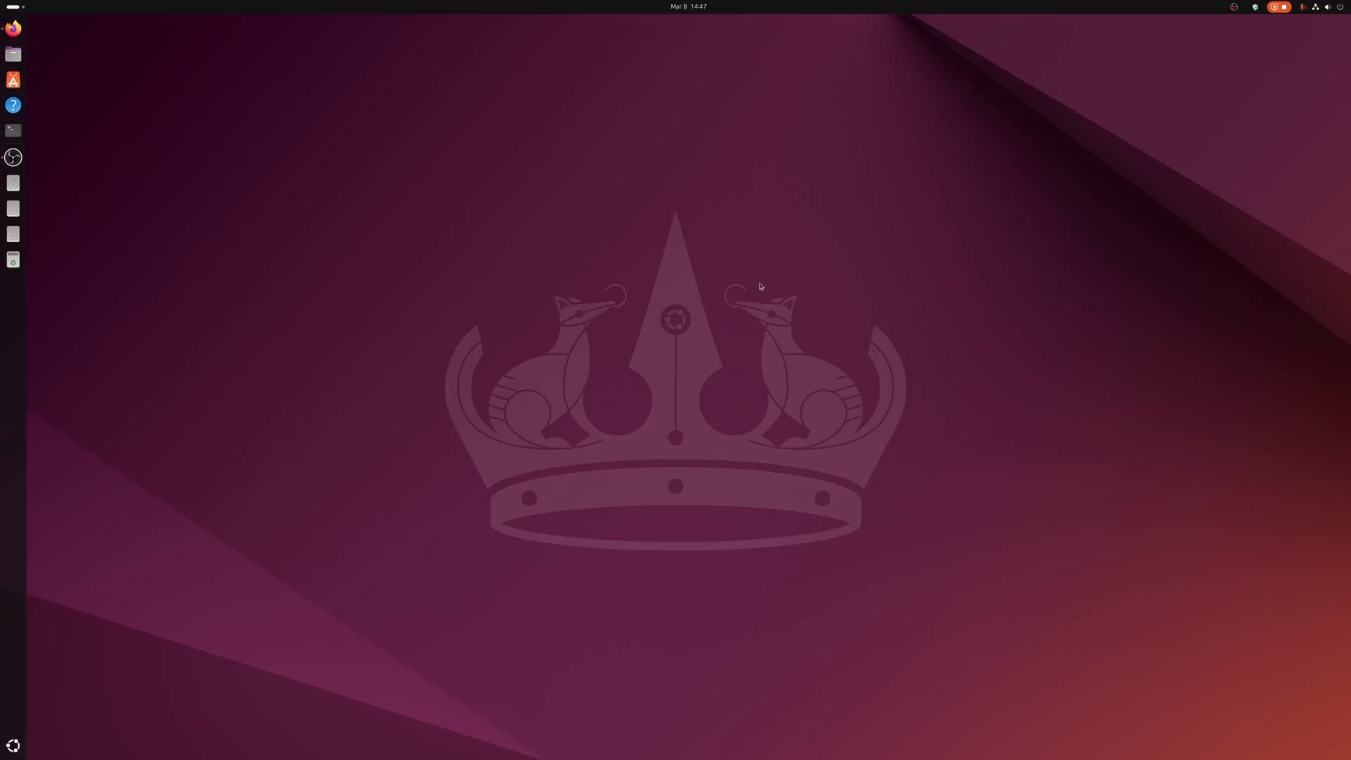
pyautogui.moveTo(854, 275)
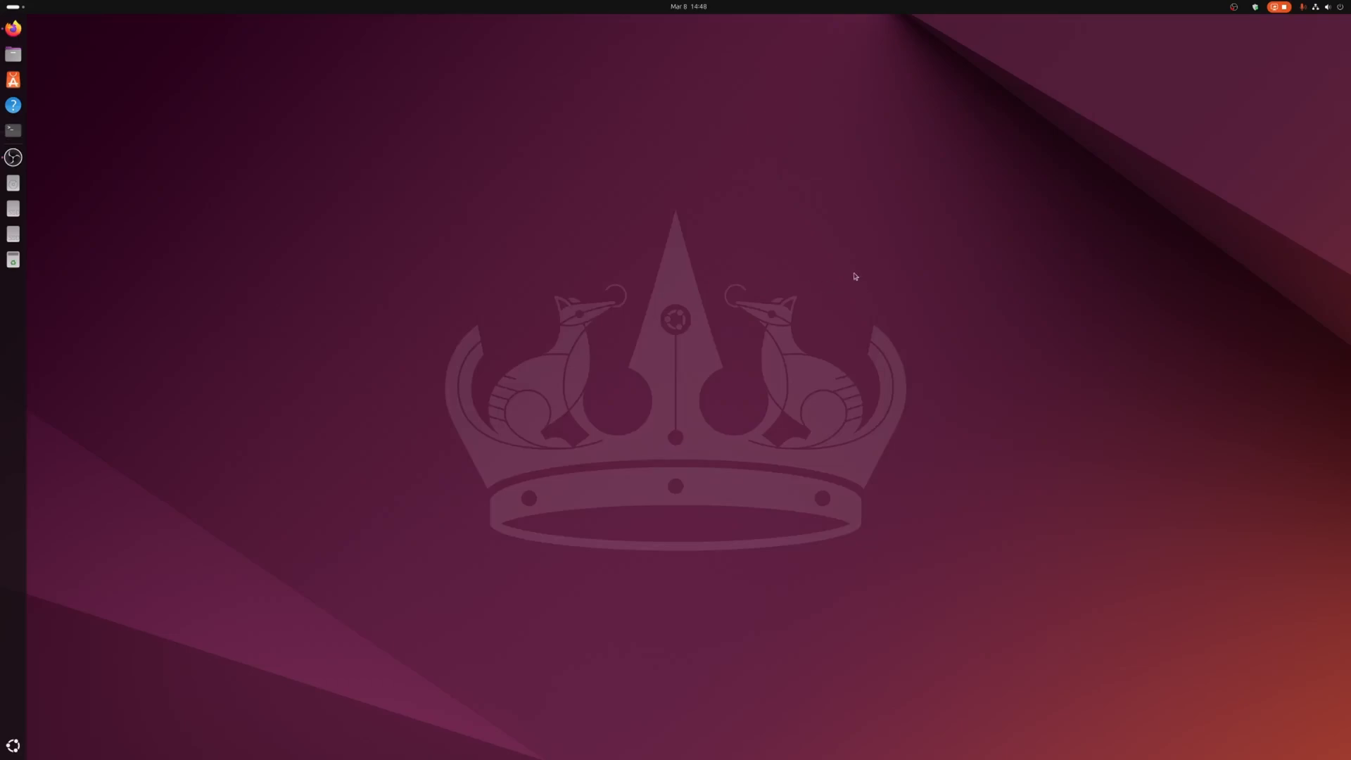
pyautogui.moveTo(1018, 411)
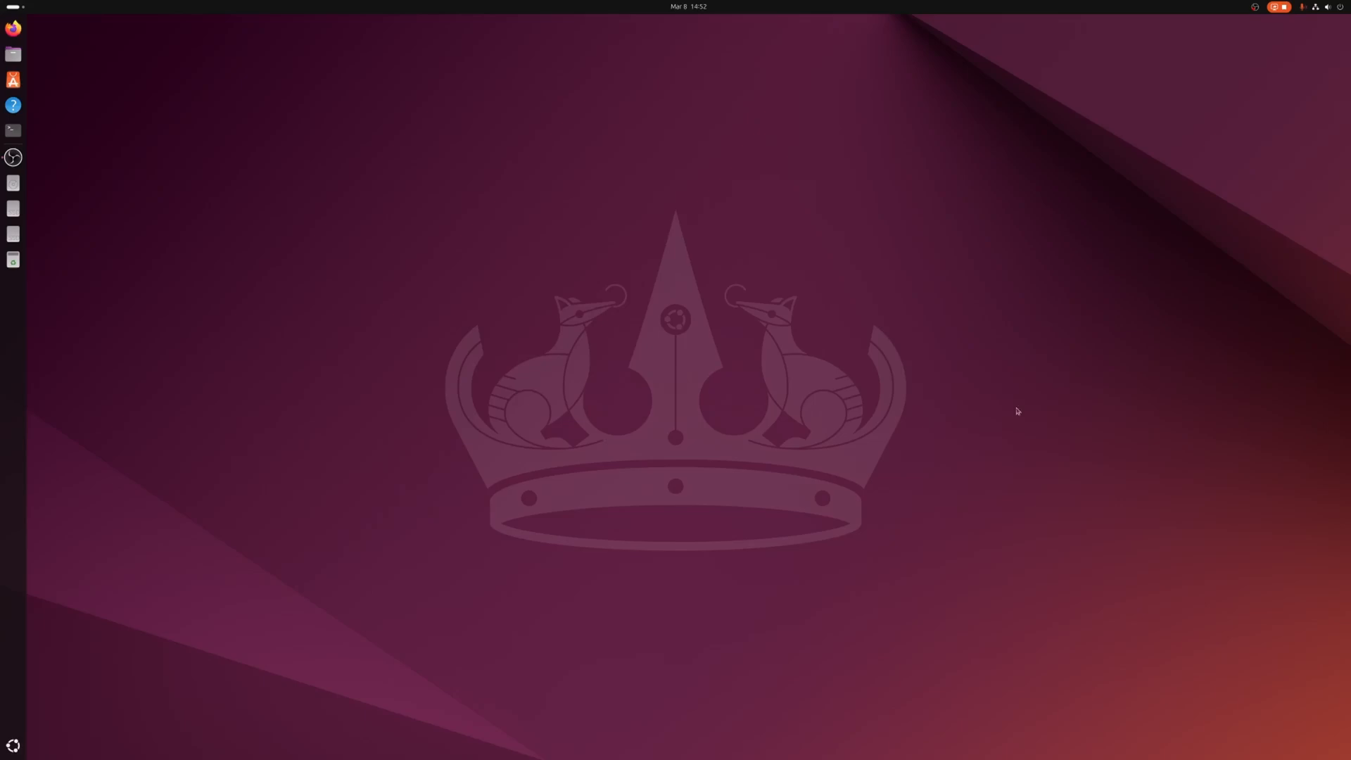
pyautogui.moveTo(13, 130)
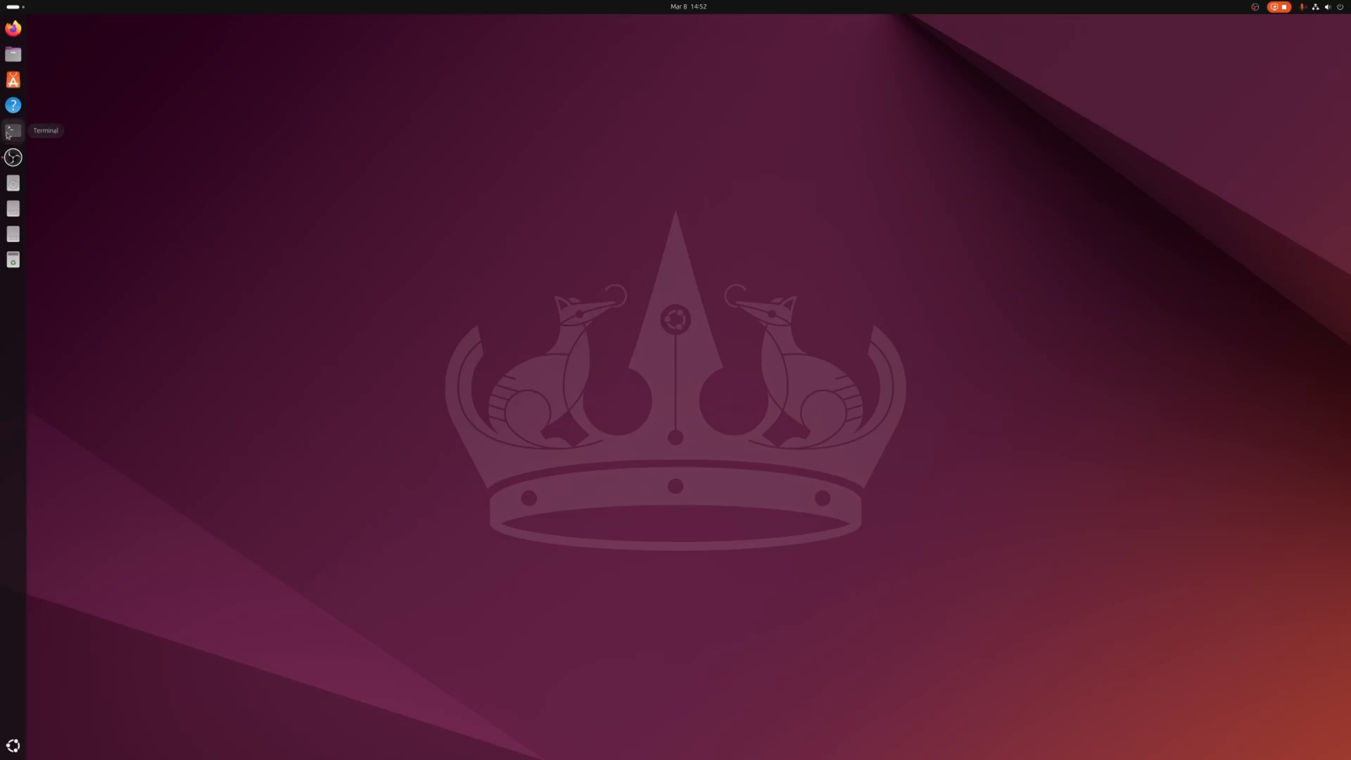
# Open a fresh Terminal window from the dock
pyautogui.click(13, 129)
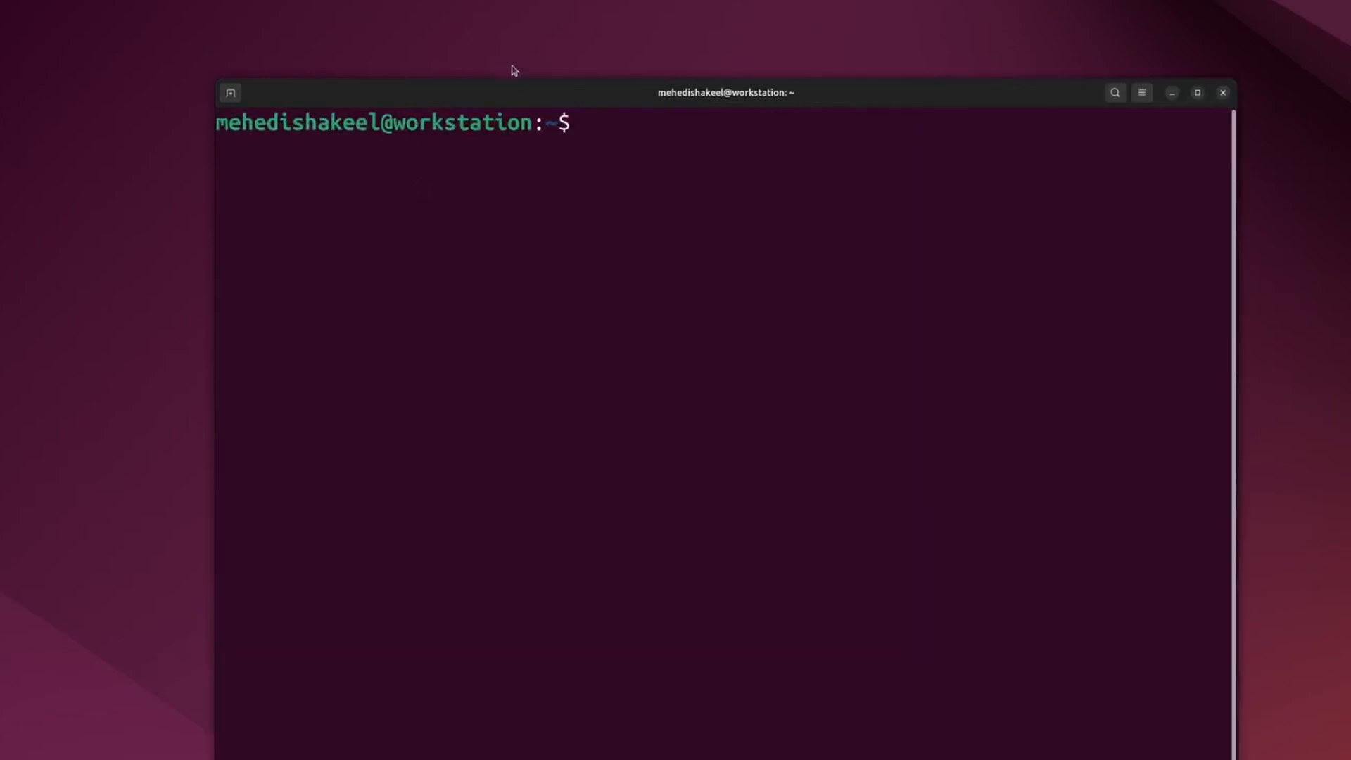
# Run clinfo, confirming the AMD OpenCL platform and Radeon RX 5600 XT device are listed
pyautogui.write('clinfo')
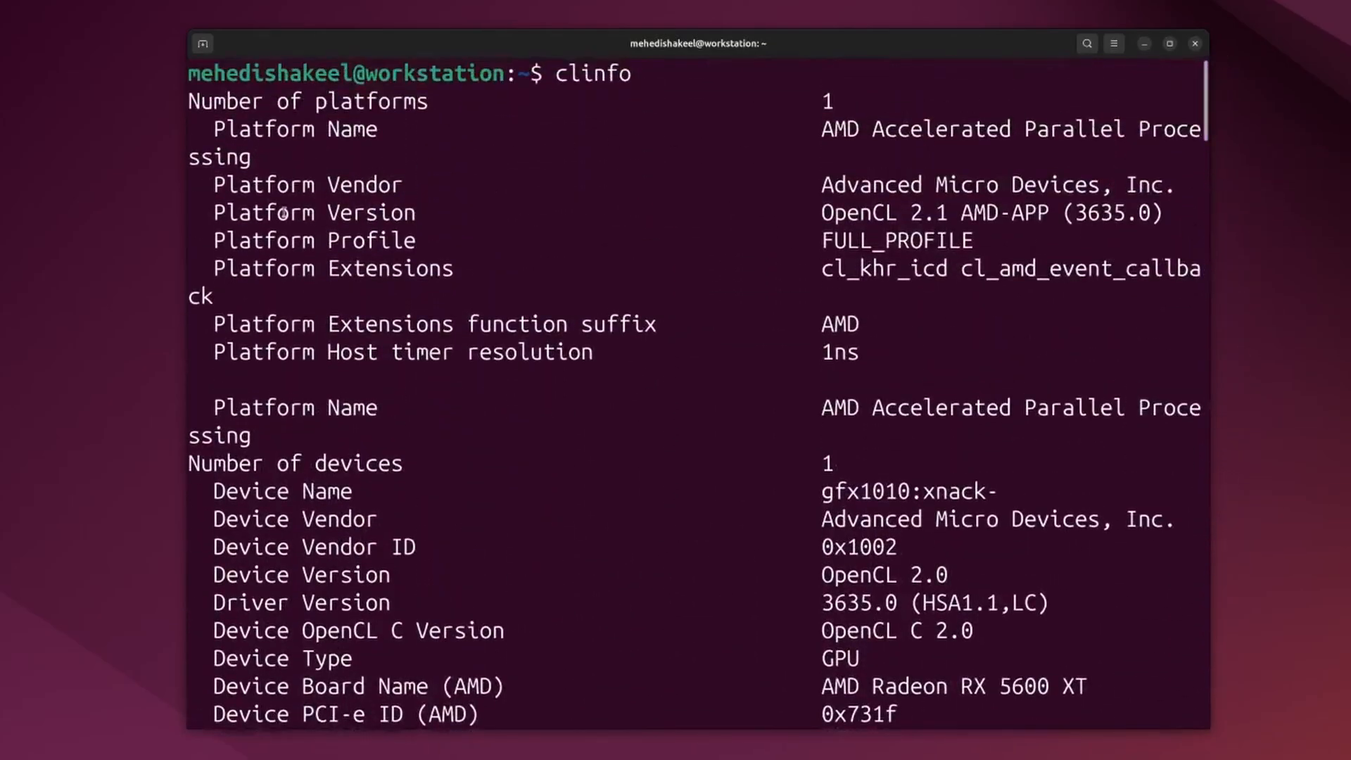
pyautogui.doubleClick(230, 212)
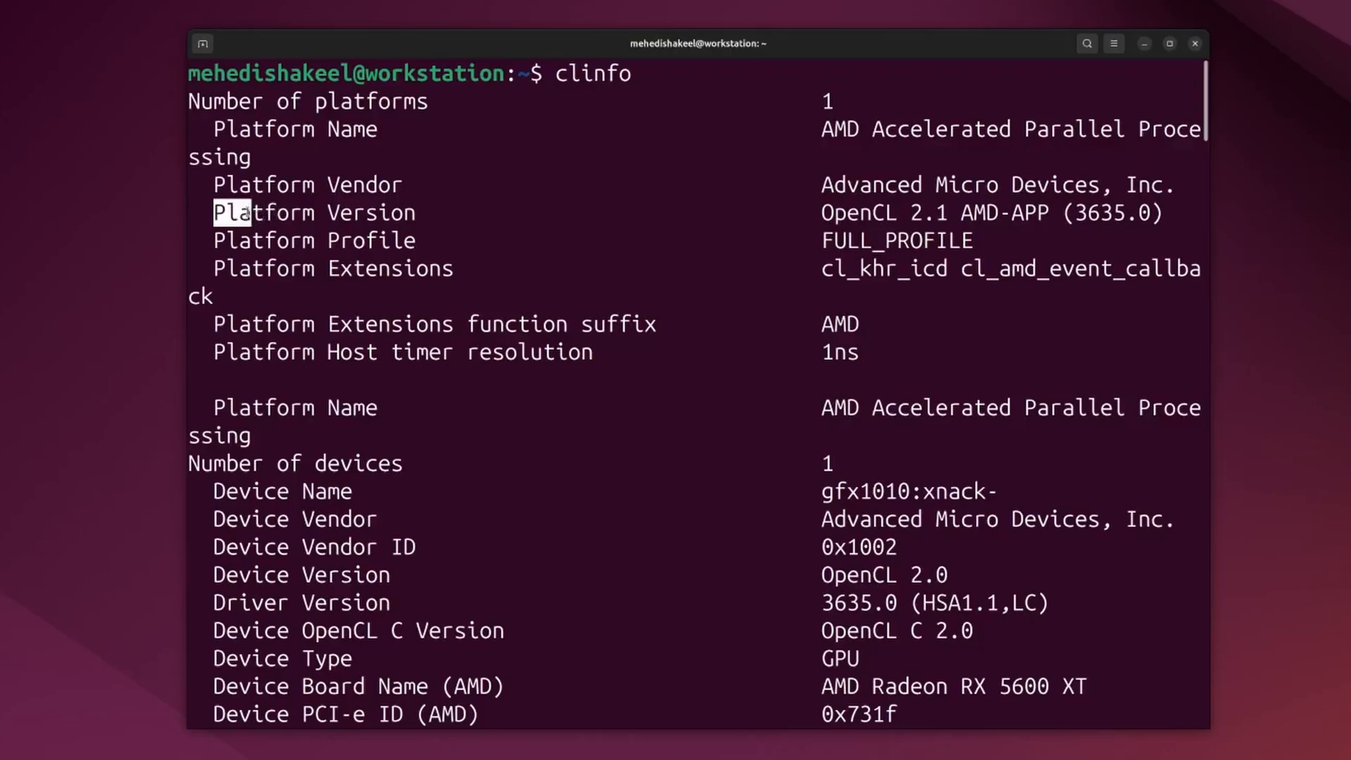